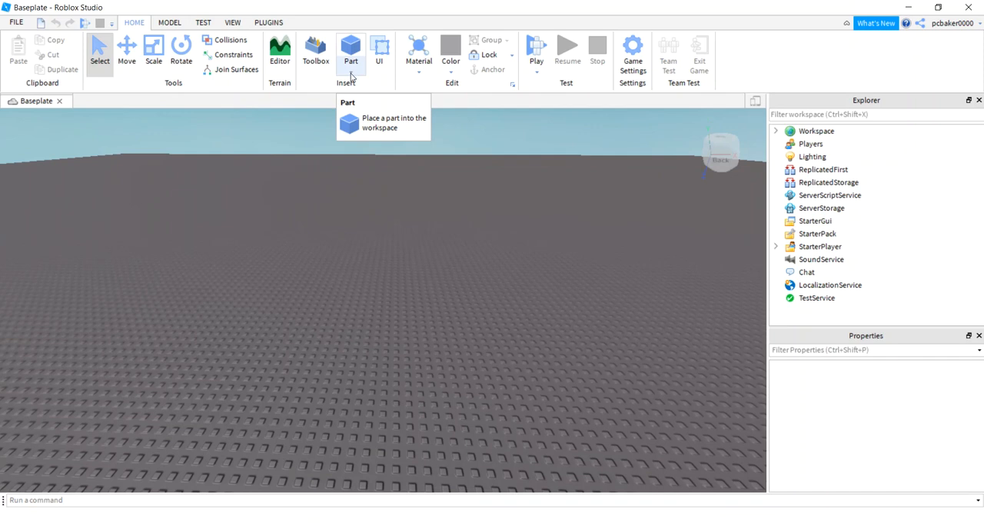
Insert a cylinder part and rename it Top.
left_click(350, 67)
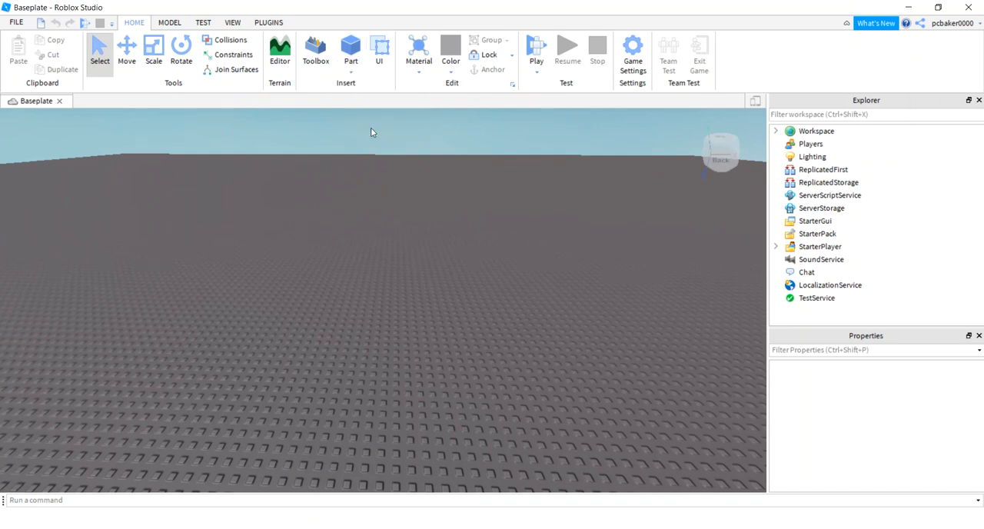
left_click(351, 49)
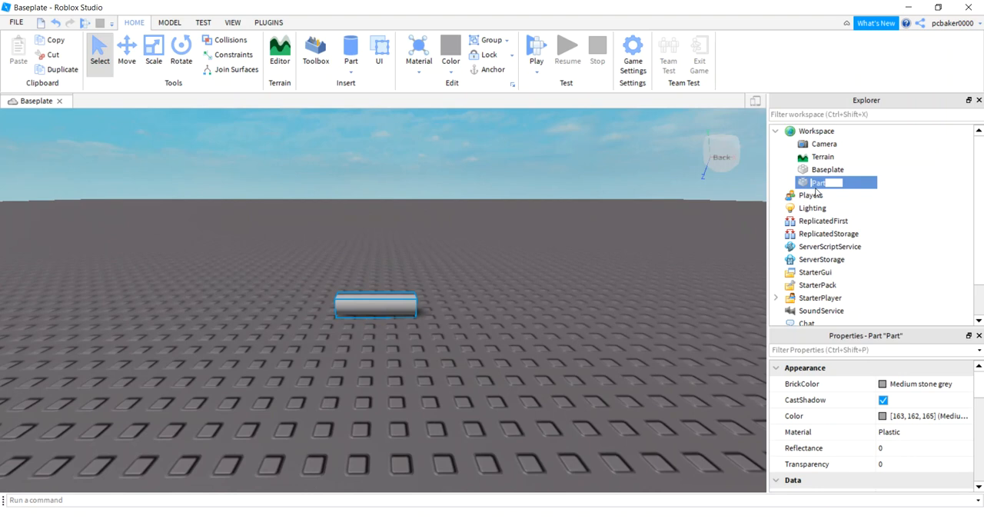
type("Top")
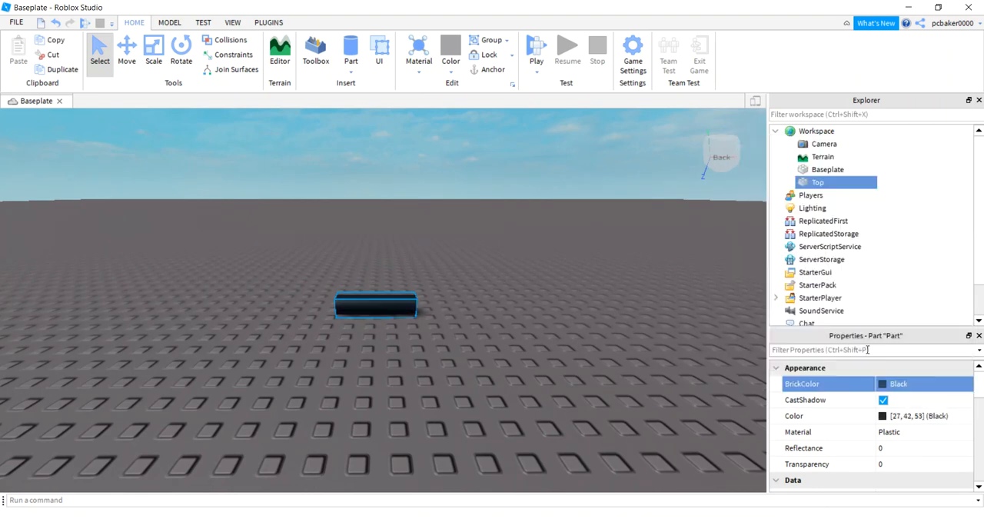
Set Top's orientation to 0, 0, 90 so it stands upright and resize it to 1.5 each way.
scroll("down", 3)
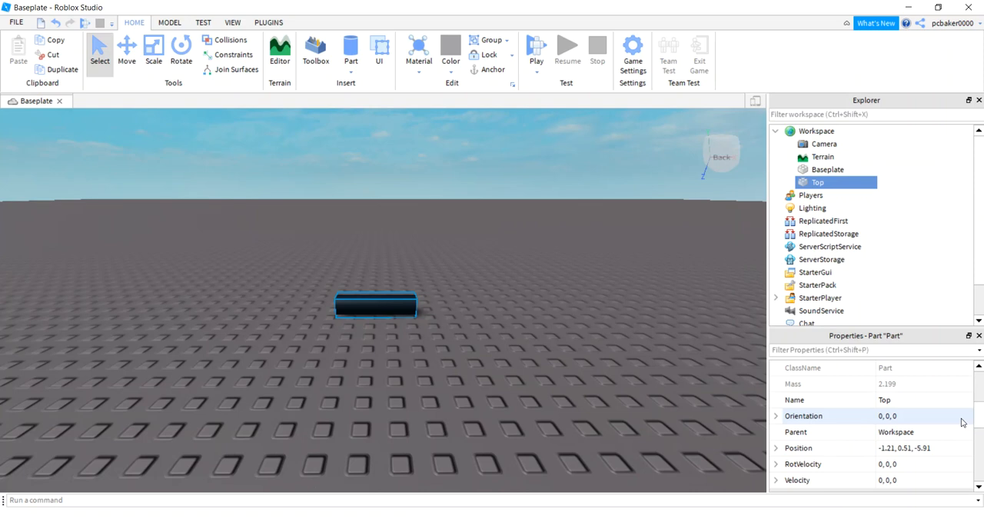
left_click(920, 415)
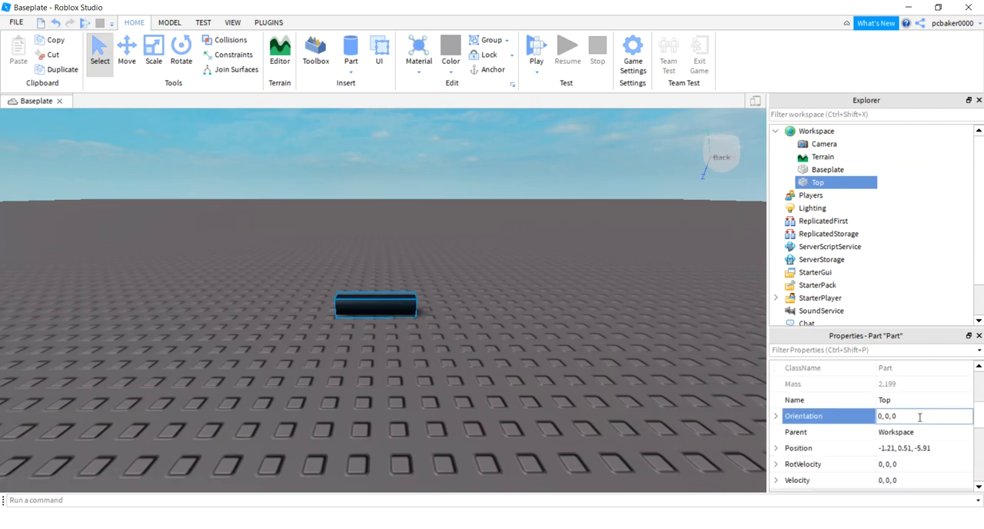
type("90")
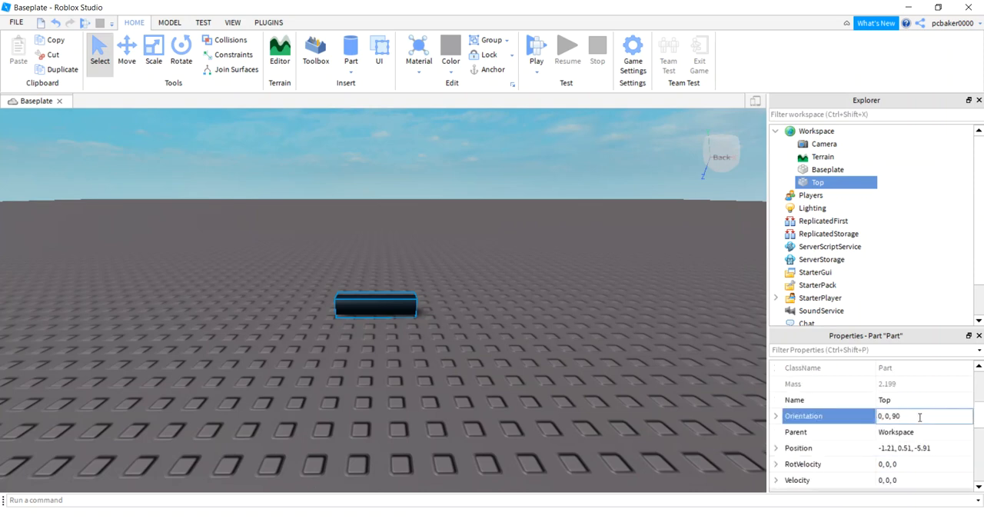
key("Return")
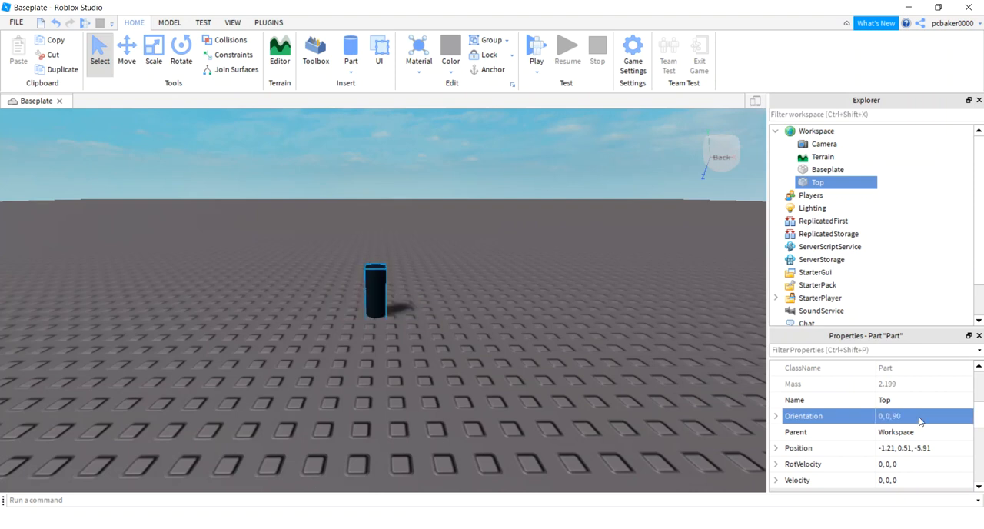
scroll("down", 3)
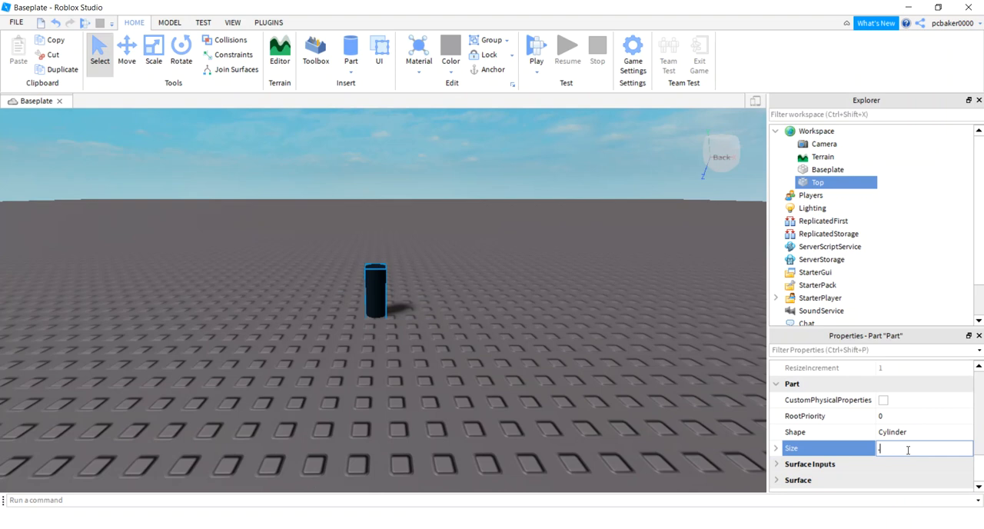
type("1.5, 1.5, 1.5")
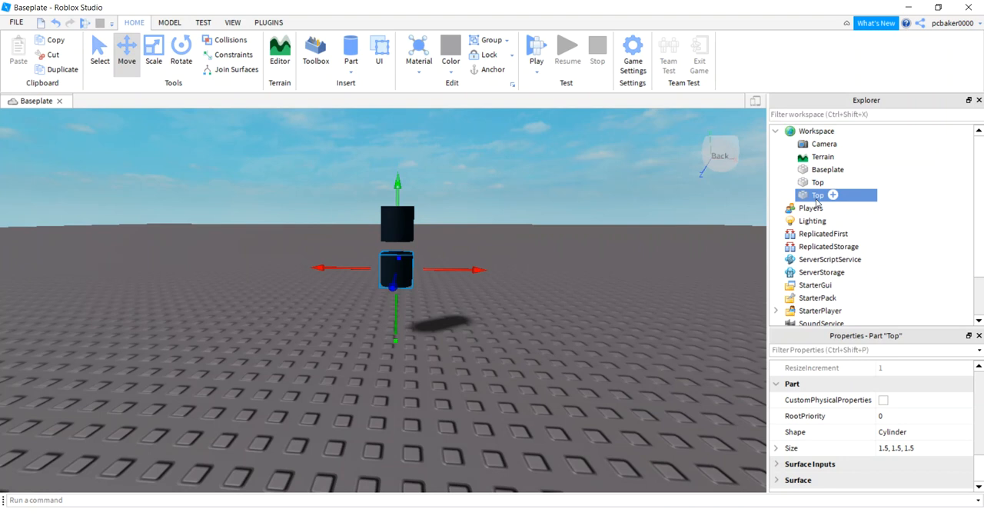
Rename the duplicate cylinder Rim and set its size to 0.3, 3, 3 as a flat brim.
double_click(818, 193)
type("Rim")
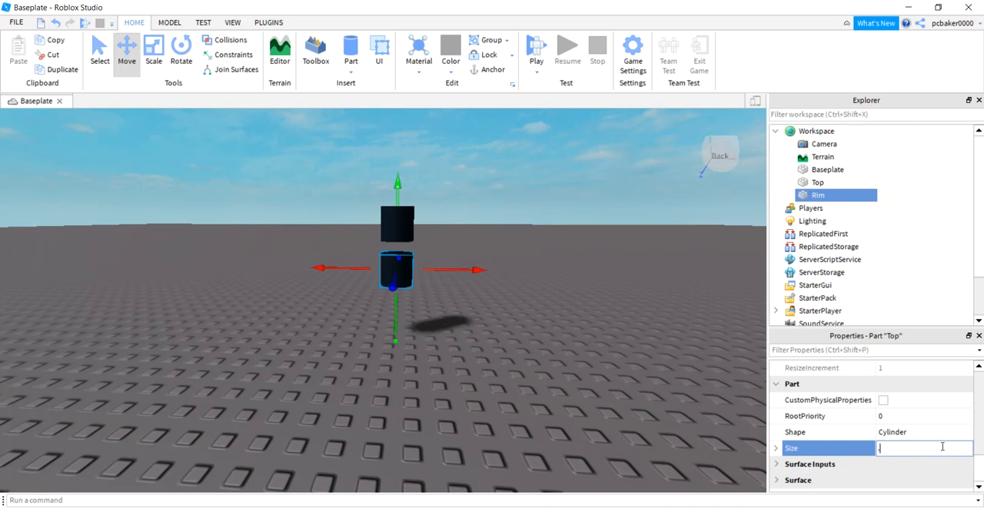
type("0.3, 3, 3")
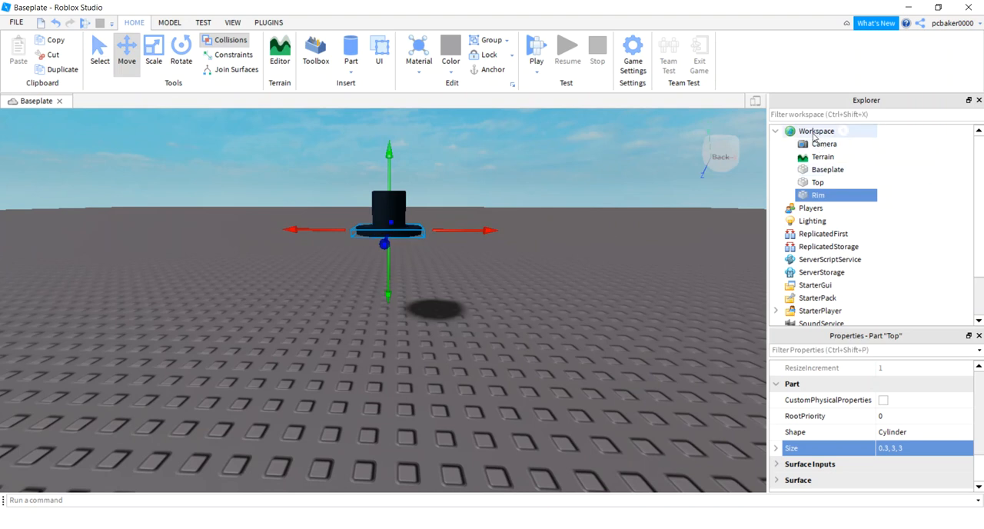
Insert an Accessory named TopHat into Workspace and move Top and Rim into it.
left_click(842, 131)
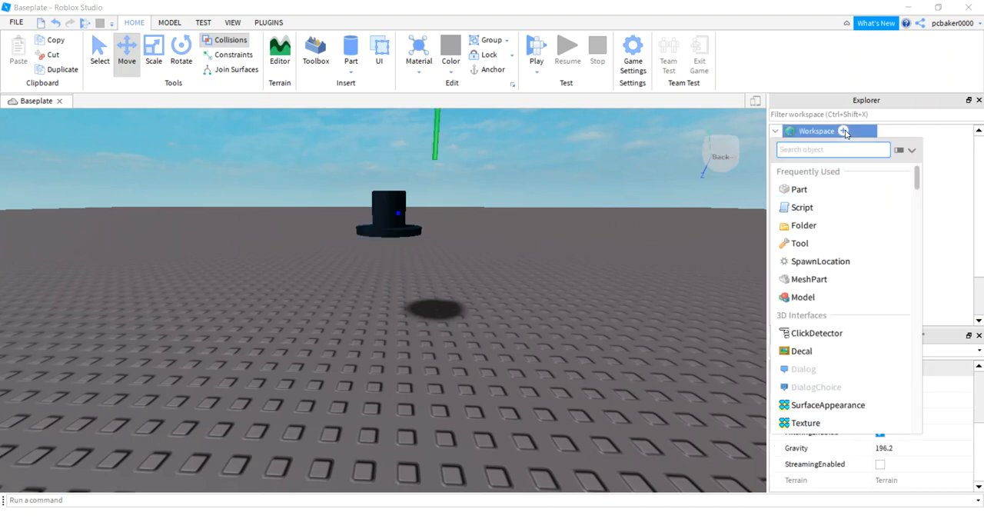
type("a")
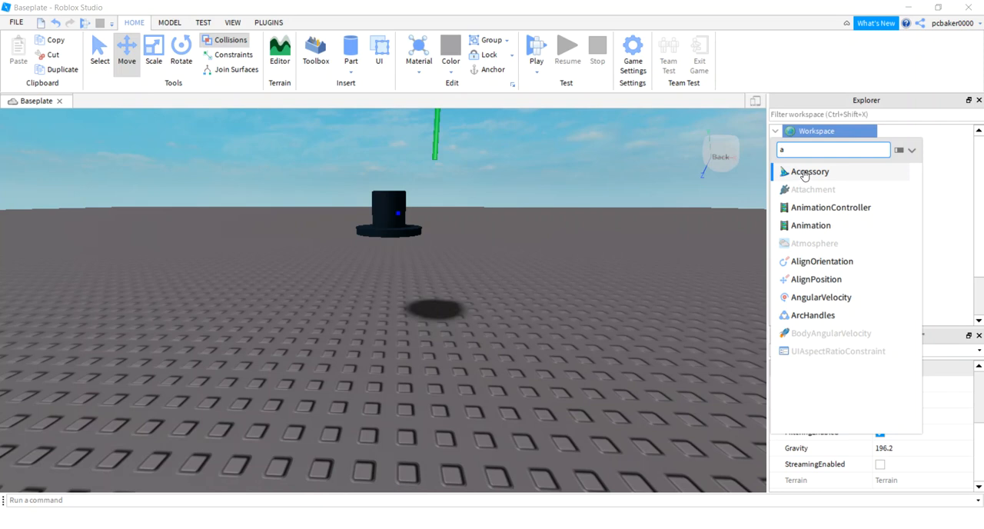
left_click(808, 172)
type("TopHat")
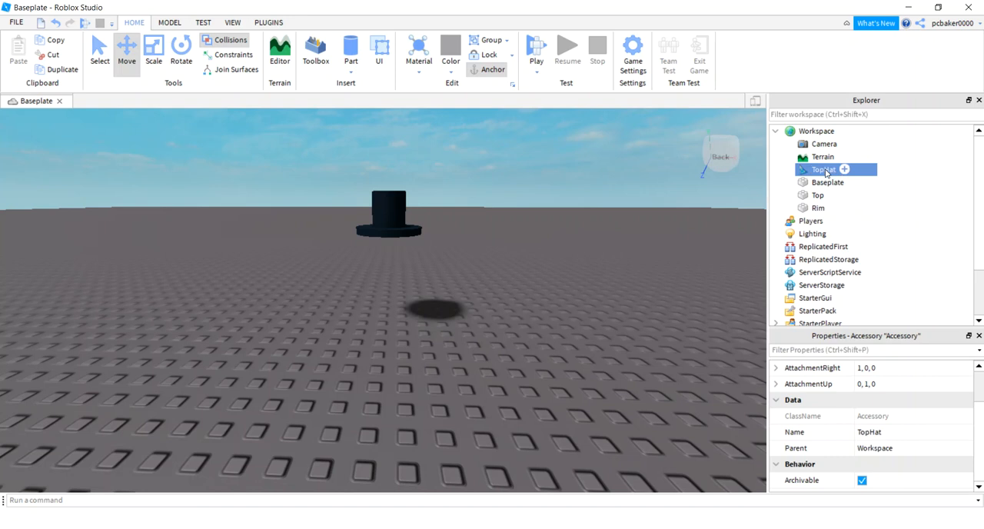
left_click(830, 182)
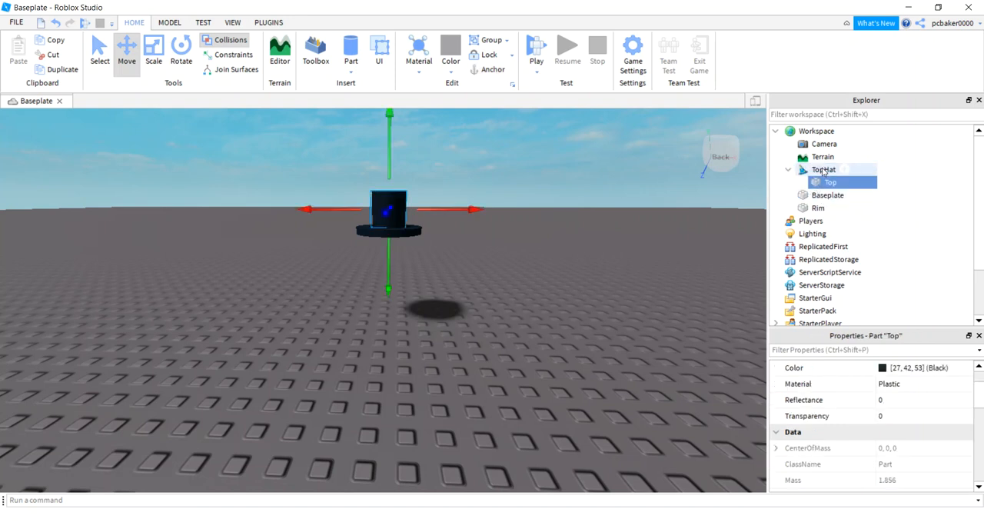
left_click(830, 182)
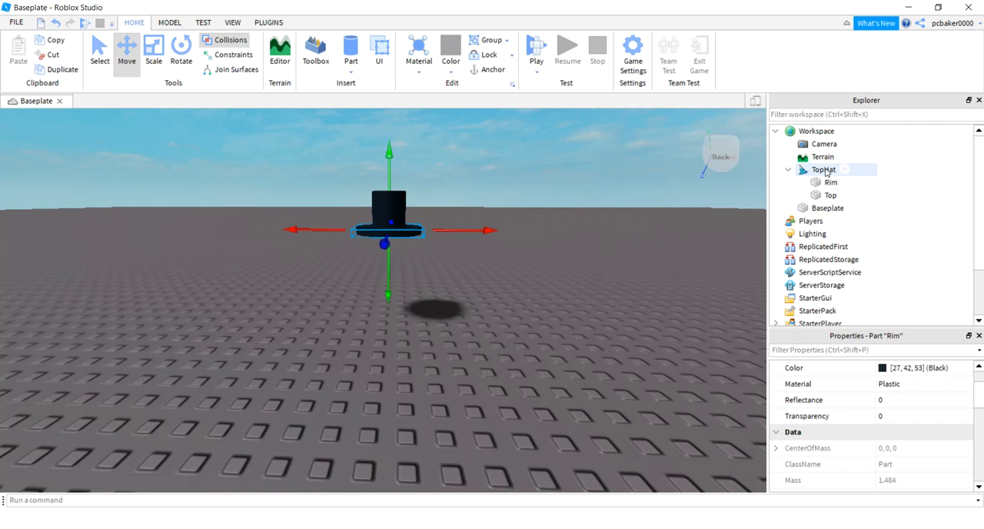
left_click(830, 181)
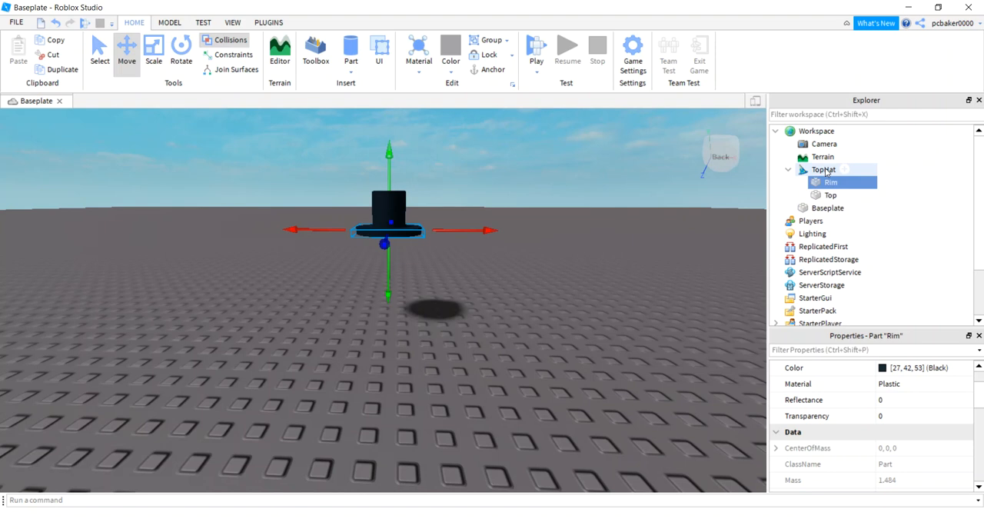
left_click(844, 169)
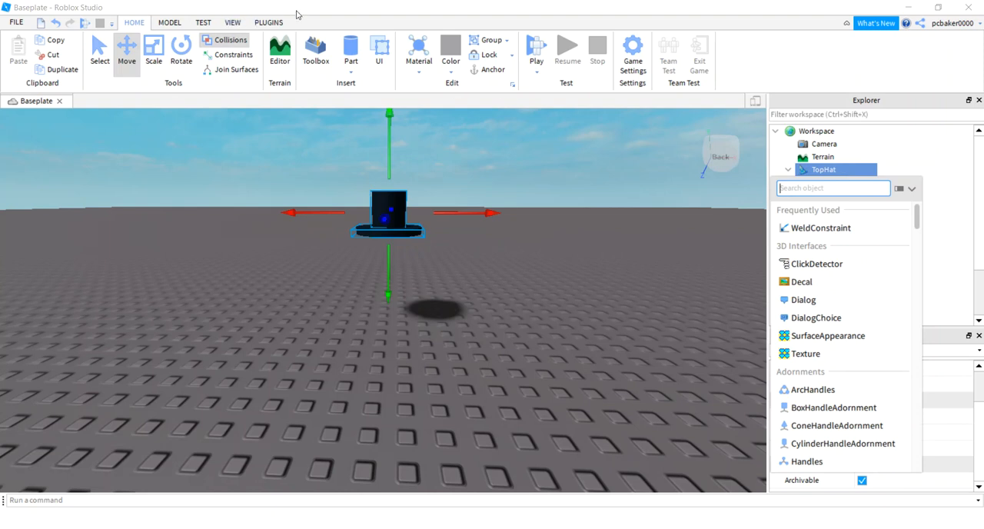
Insert a block part into TopHat, rename it Handle and size it 0.1, 0.1, 0.1.
left_click(351, 59)
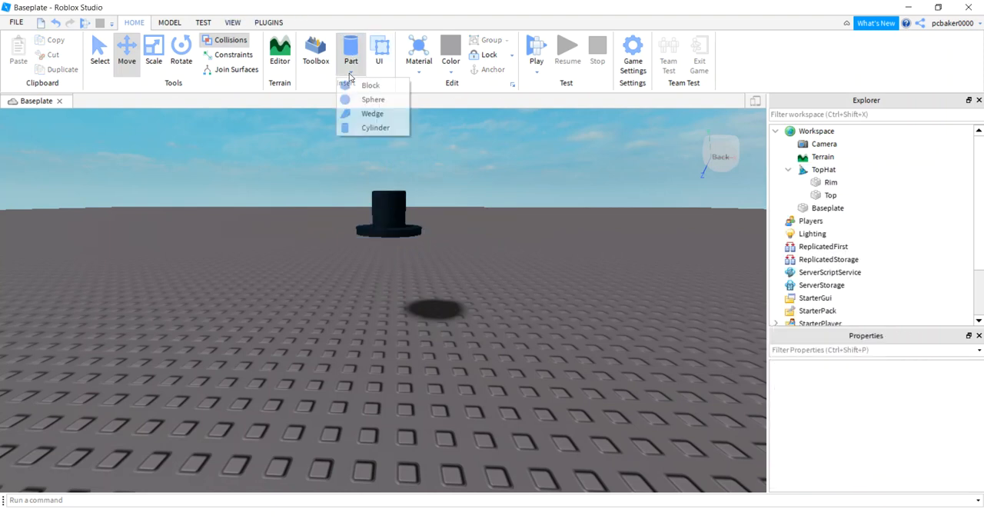
left_click(370, 85)
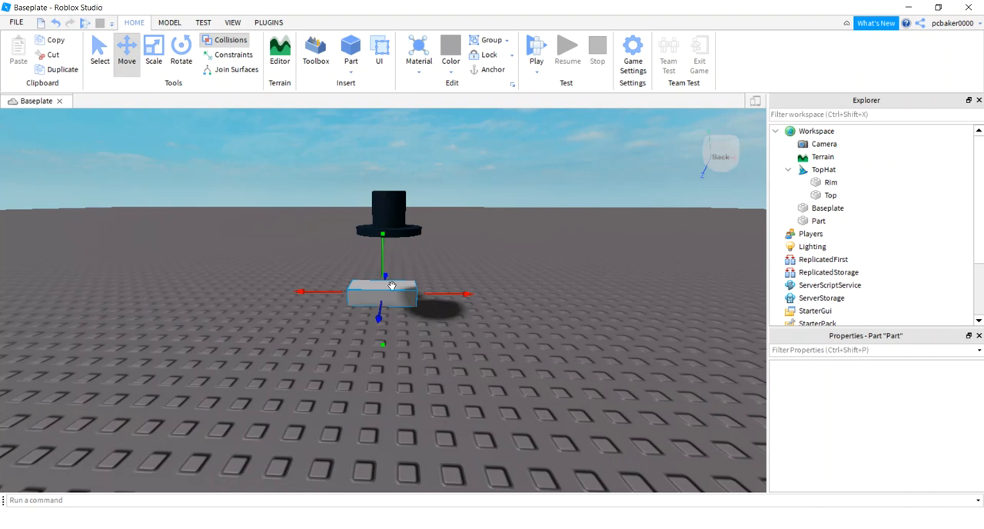
left_click(818, 221)
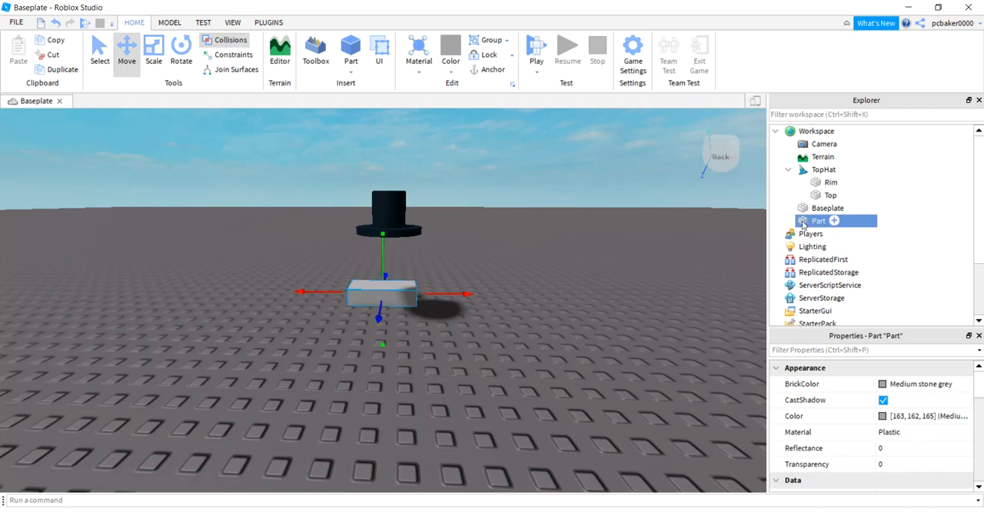
left_click_drag(818, 222, 830, 169)
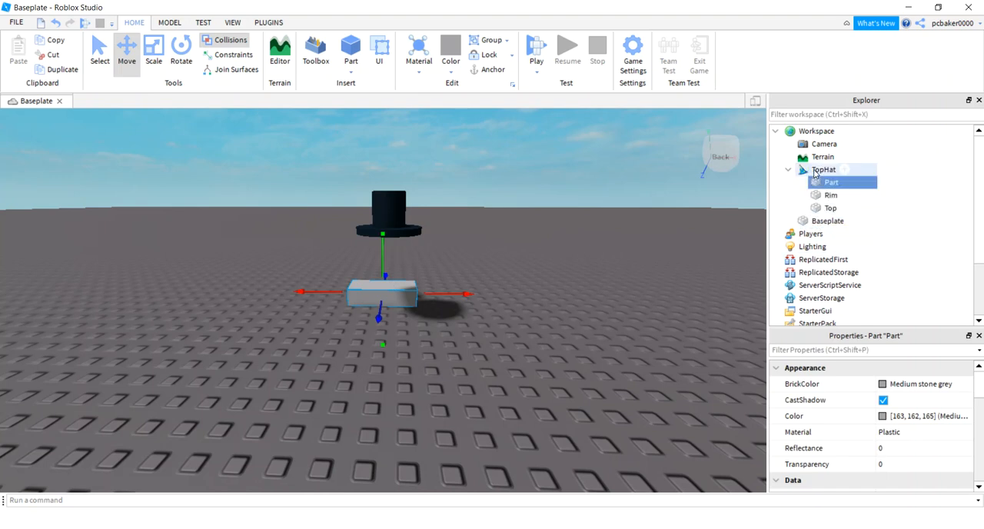
double_click(830, 181)
type("Handle")
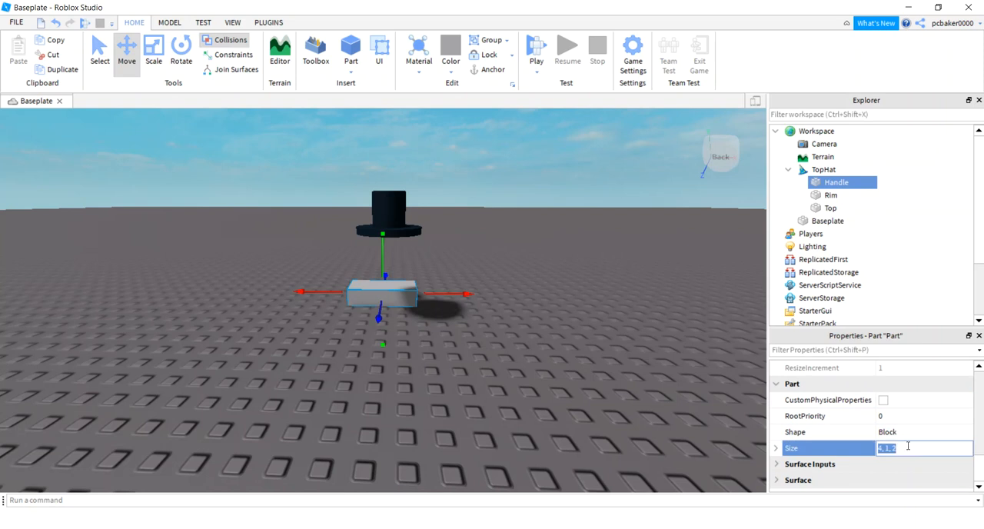
type(".1, 0.1, 0.1")
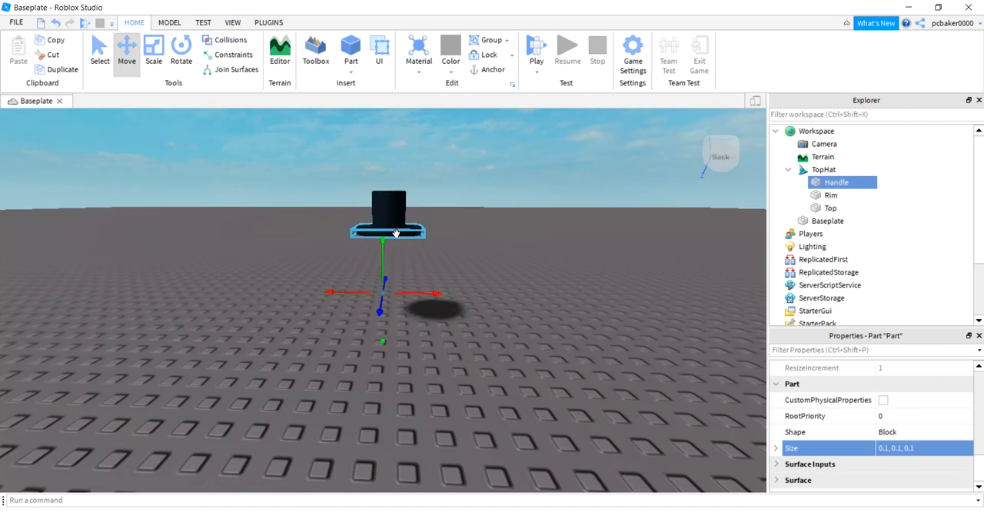
left_click(830, 193)
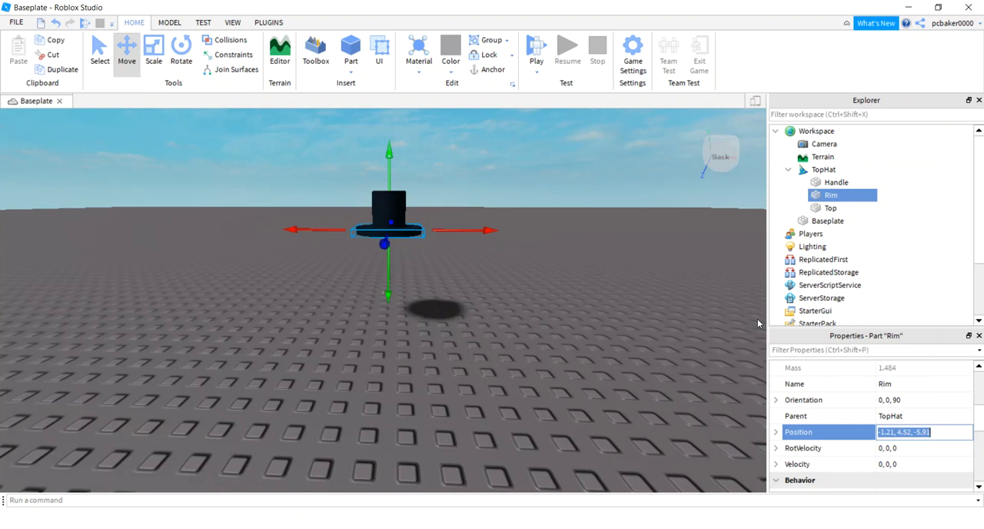
Position Handle at -1.21, 4.52, -5.91 and lower it under the hat's brim.
left_click(836, 181)
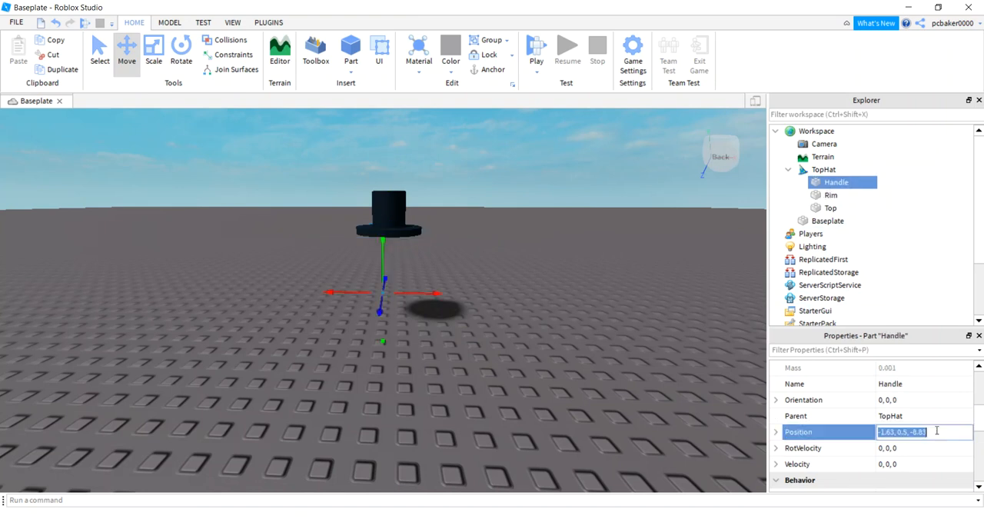
type("-1.21, 4.52, -5.91")
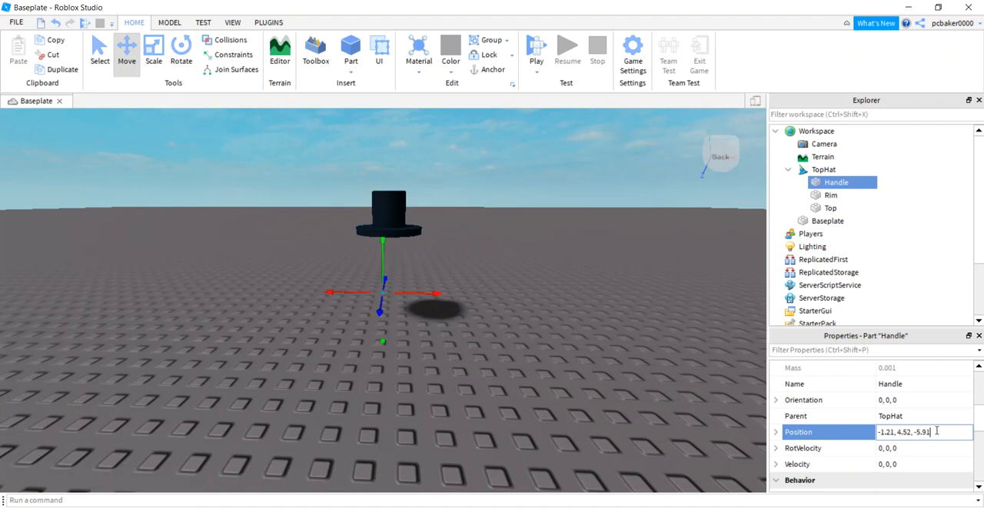
key("Return")
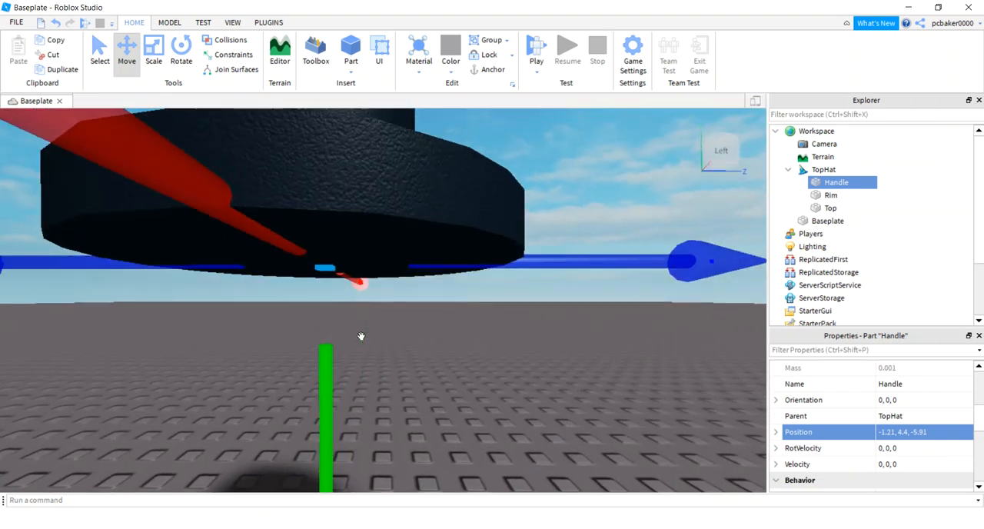
left_click_drag(361, 335, 390, 360)
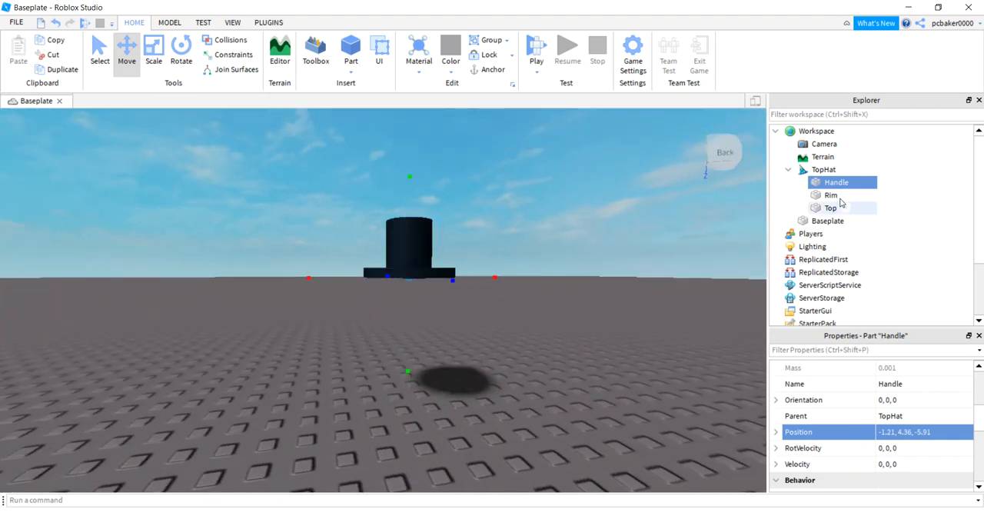
Turn off CanCollide for the Rim and Top parts.
left_click(830, 194)
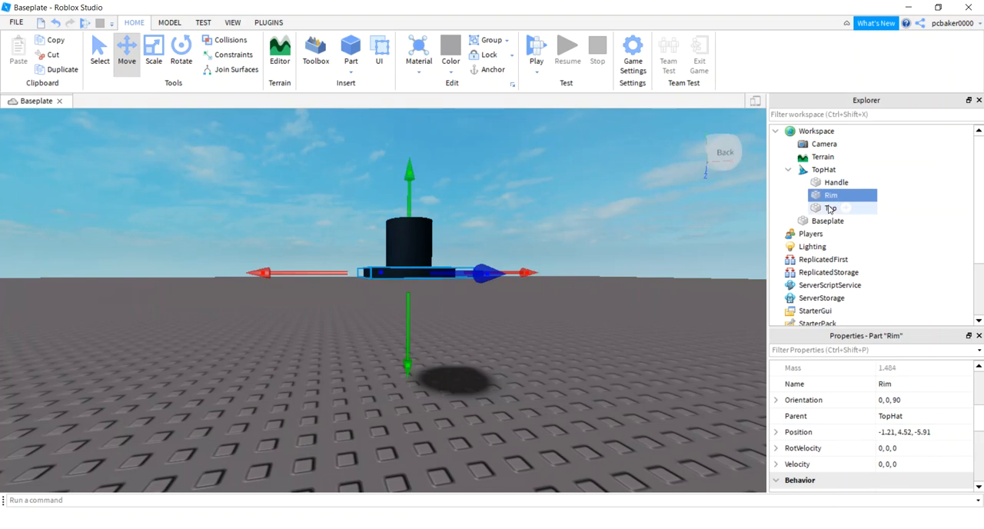
left_click(830, 207)
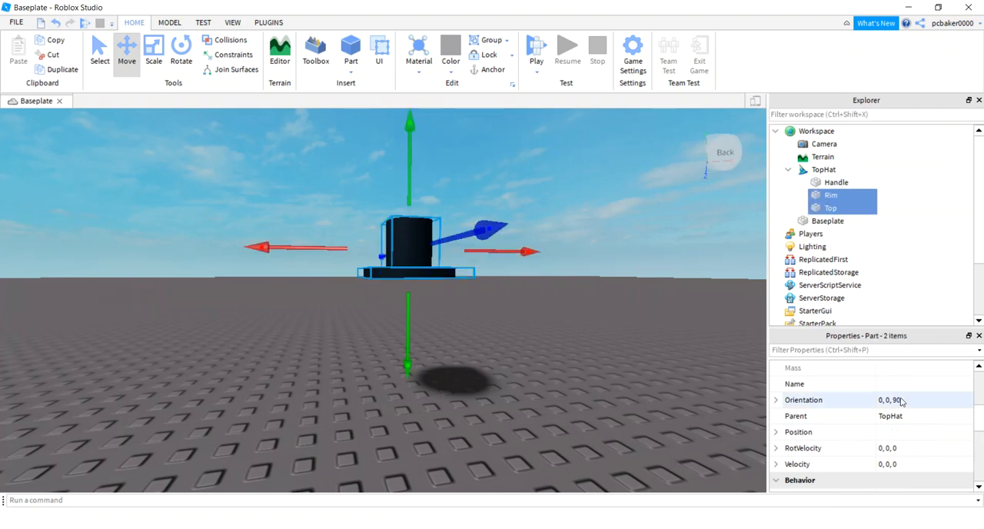
scroll("up", 3)
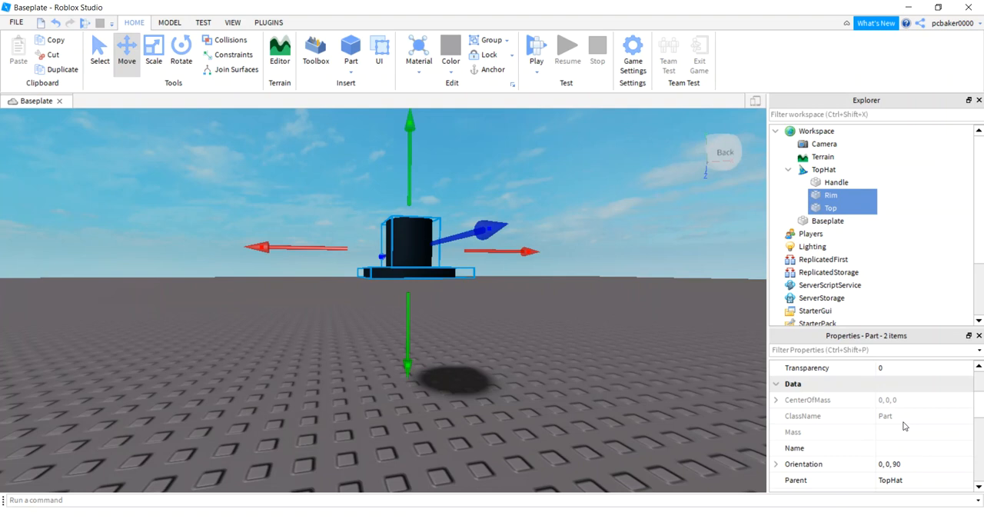
scroll("down", 3)
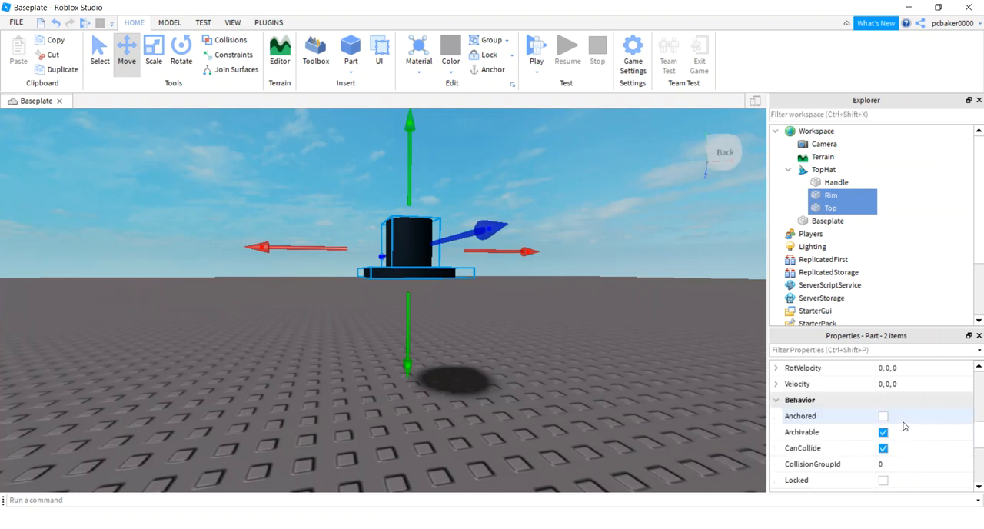
scroll("down", 3)
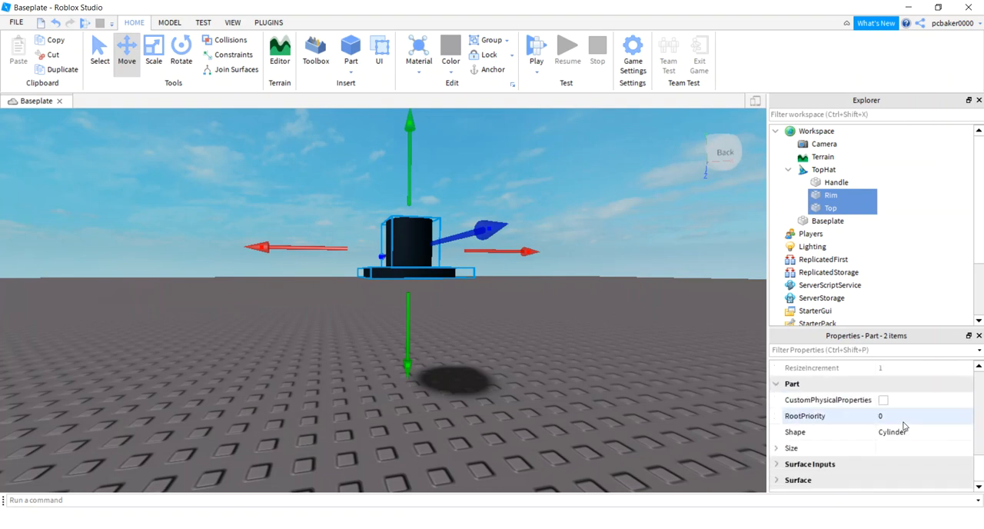
scroll("up", 3)
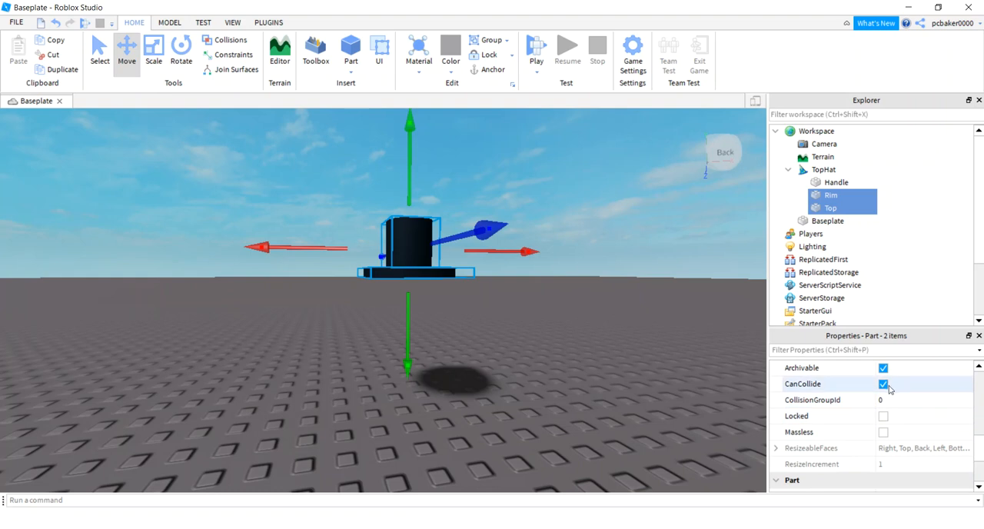
left_click(883, 383)
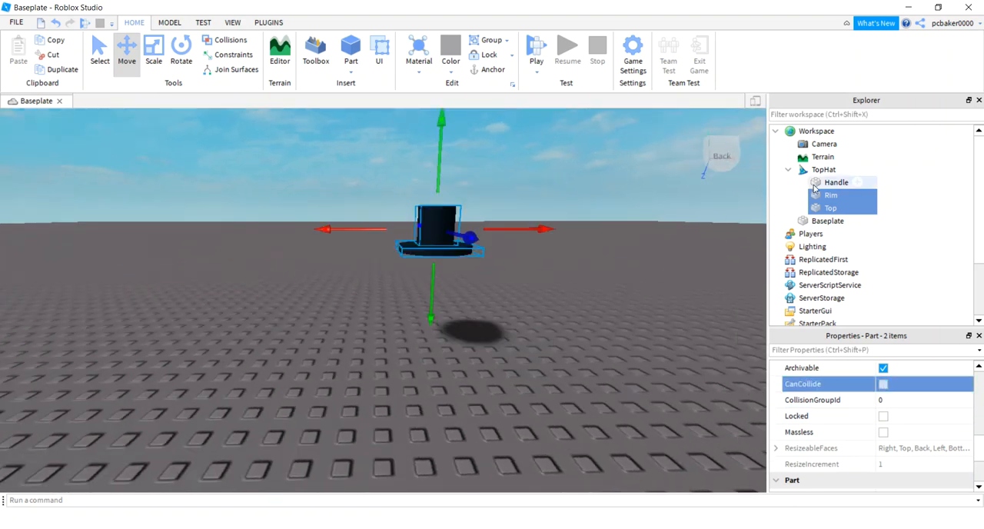
left_click(836, 181)
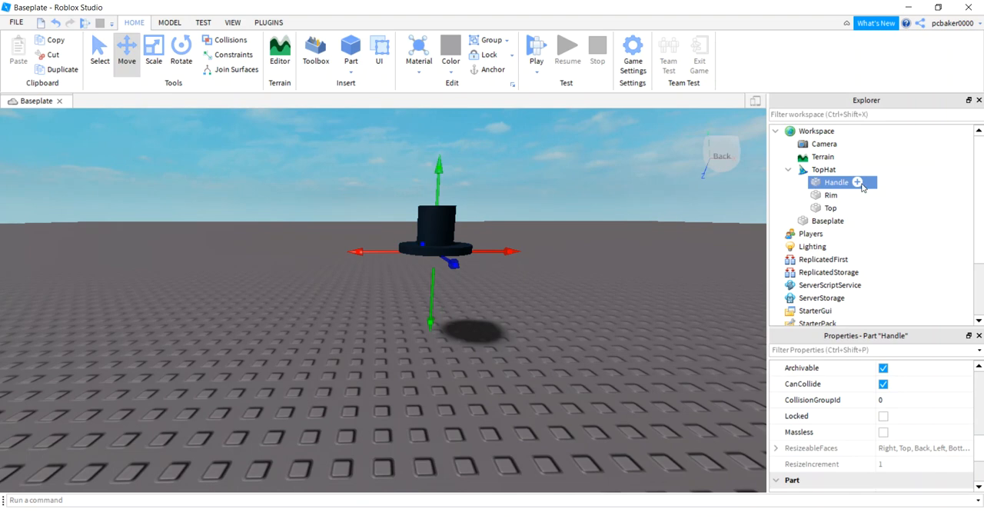
Add an Attachment named HatAttachment inside the Handle part.
left_click(857, 181)
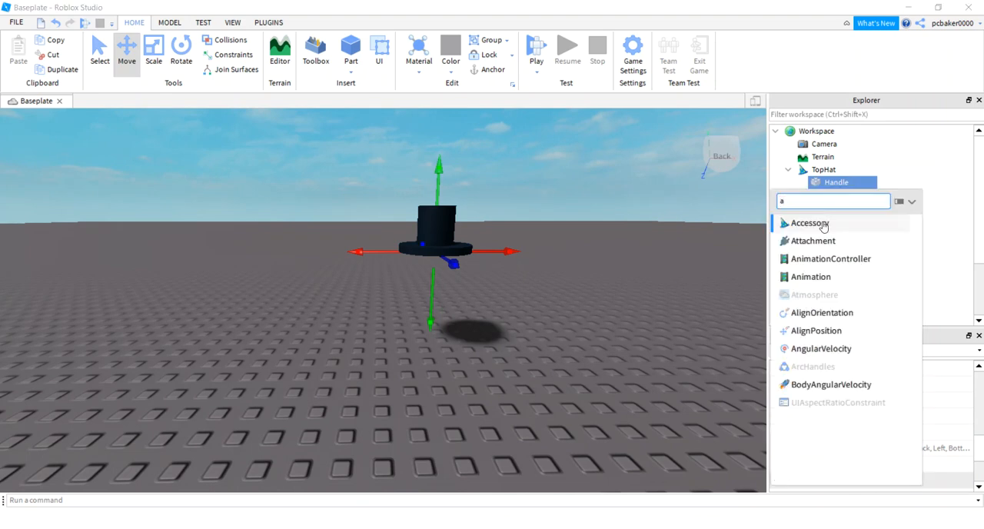
left_click(813, 240)
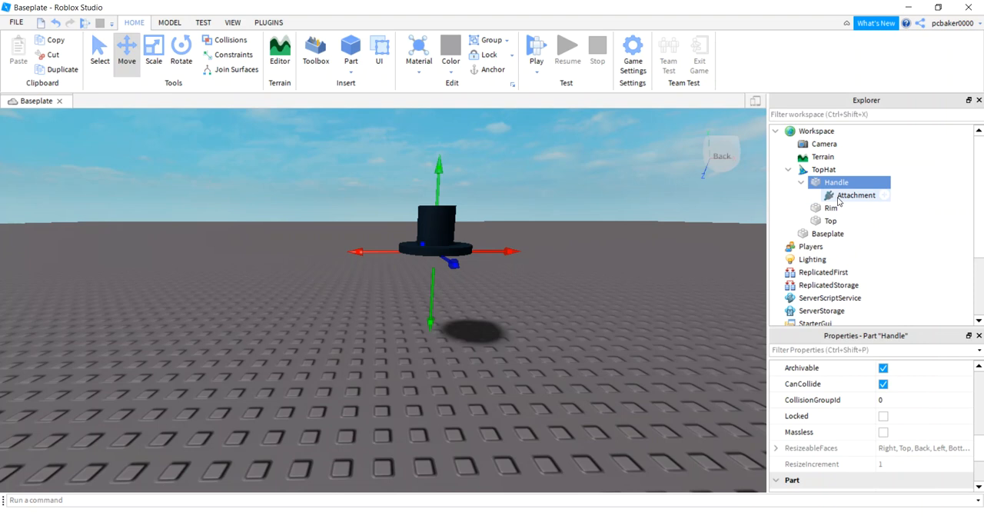
left_click(855, 194)
type("Hat")
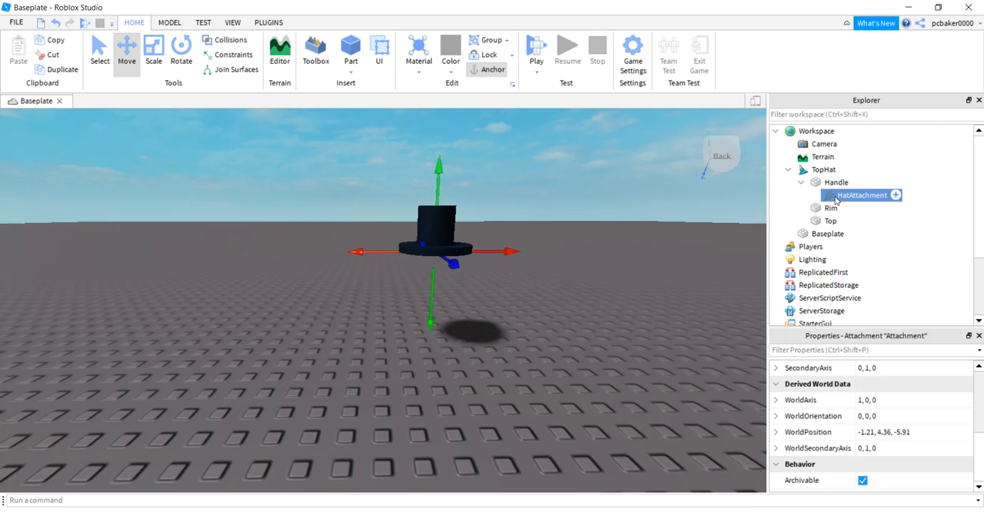
mouse_move(870, 201)
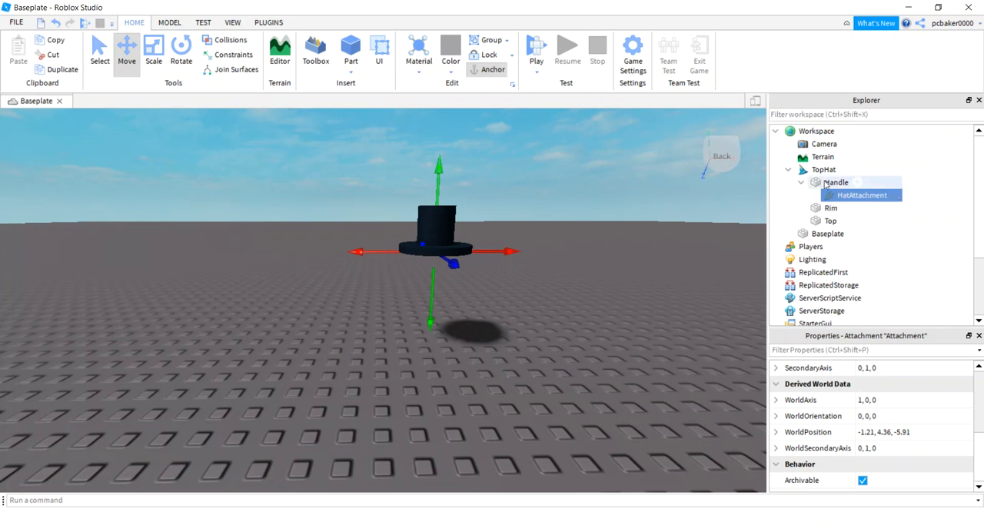
left_click(802, 181)
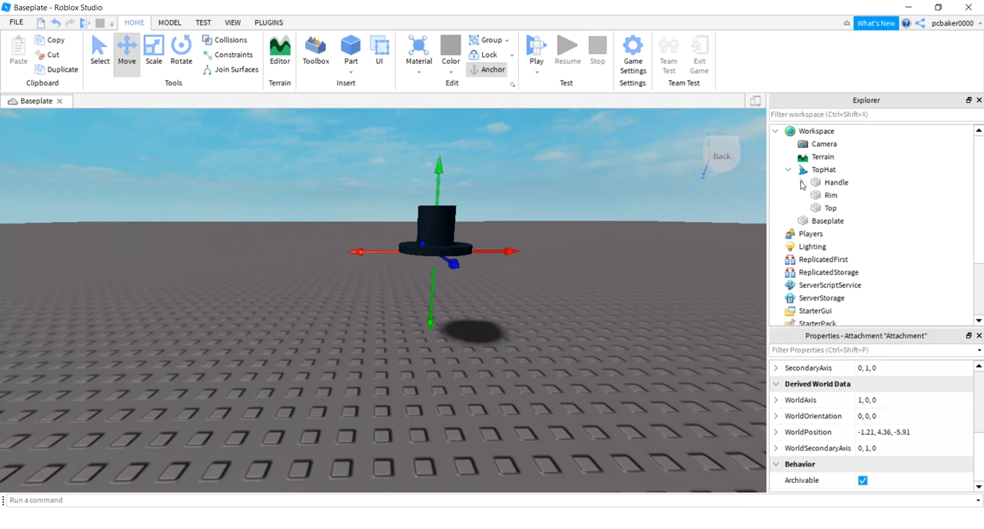
Add two WeldConstraints to TopHat, one from Handle and one joining Rim to Top.
left_click(824, 169)
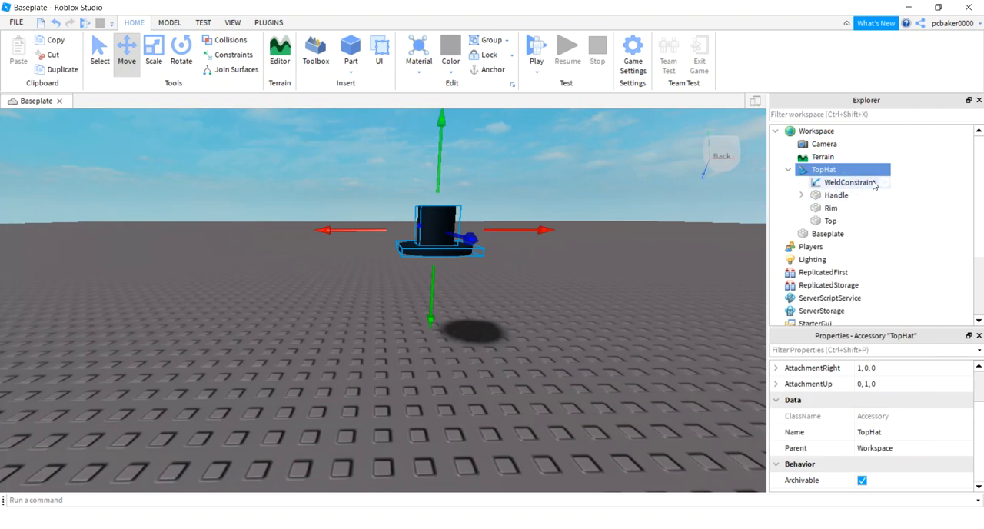
left_click(846, 169)
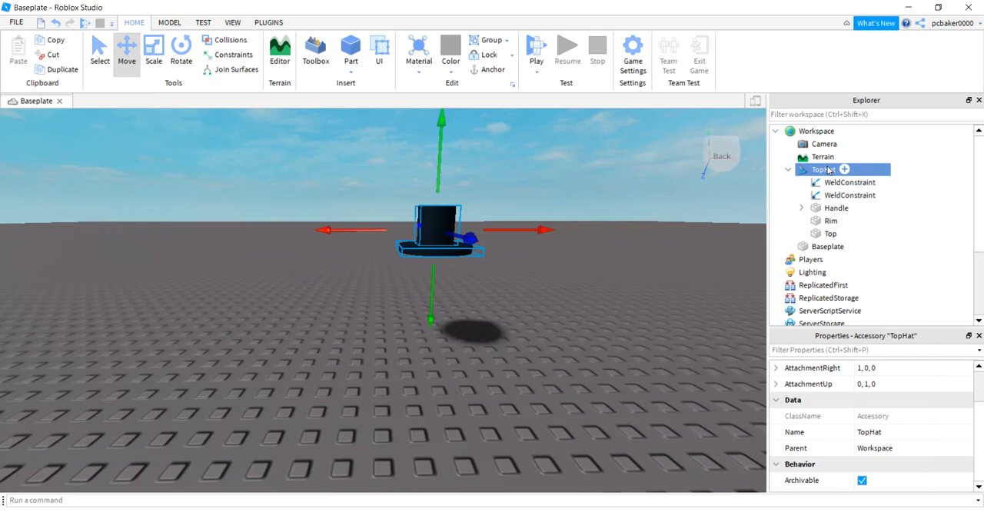
left_click(848, 182)
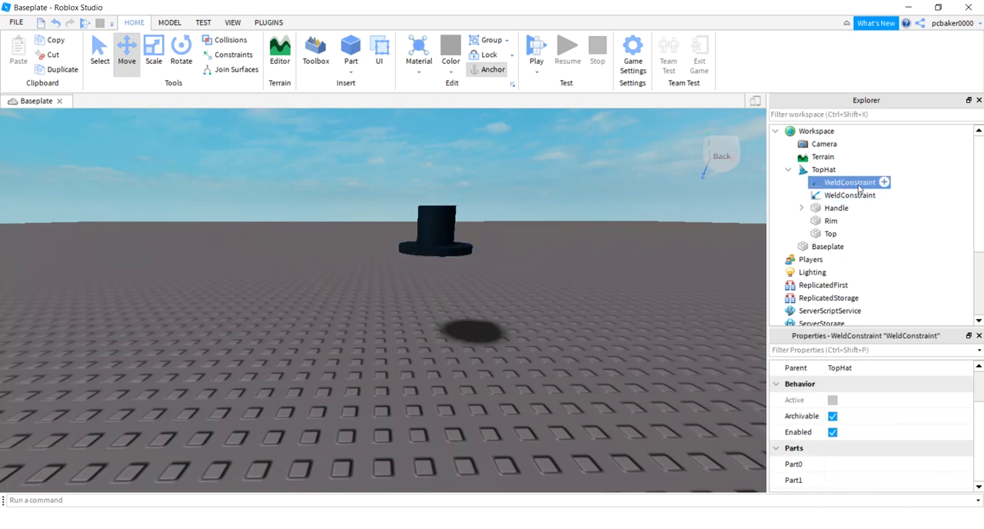
mouse_move(836, 380)
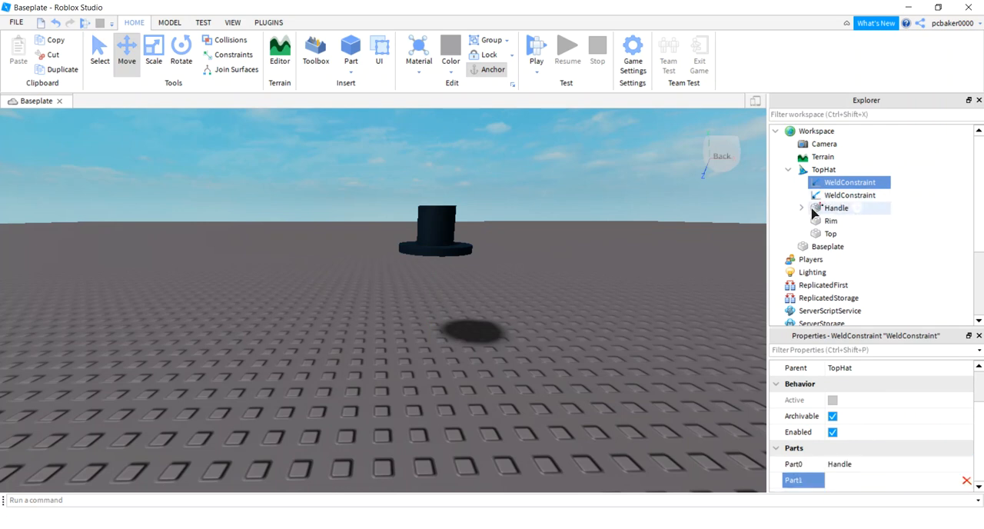
left_click(849, 193)
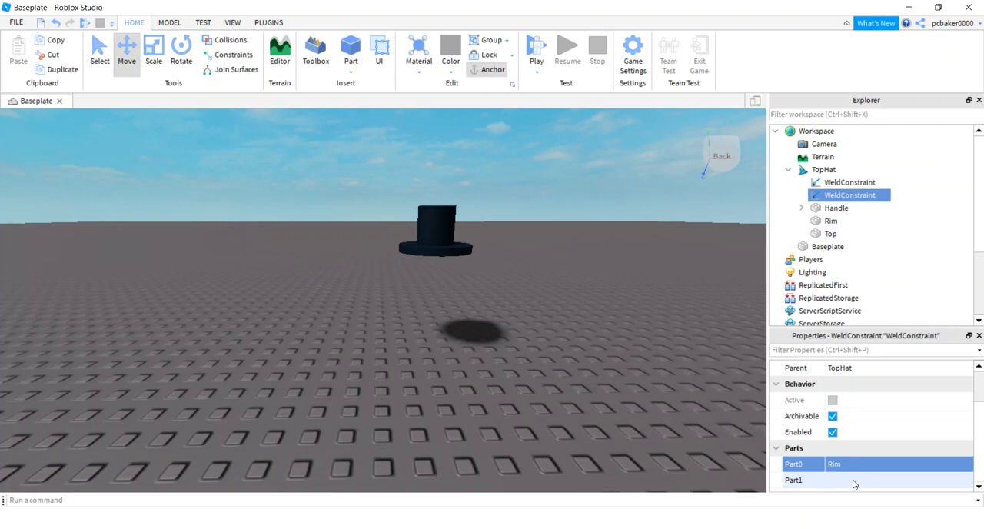
left_click(873, 479)
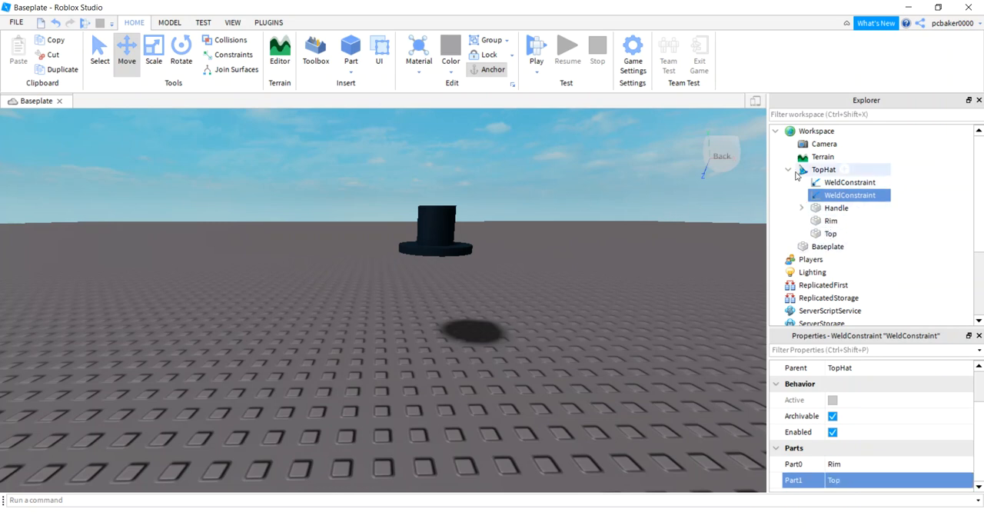
left_click(824, 170)
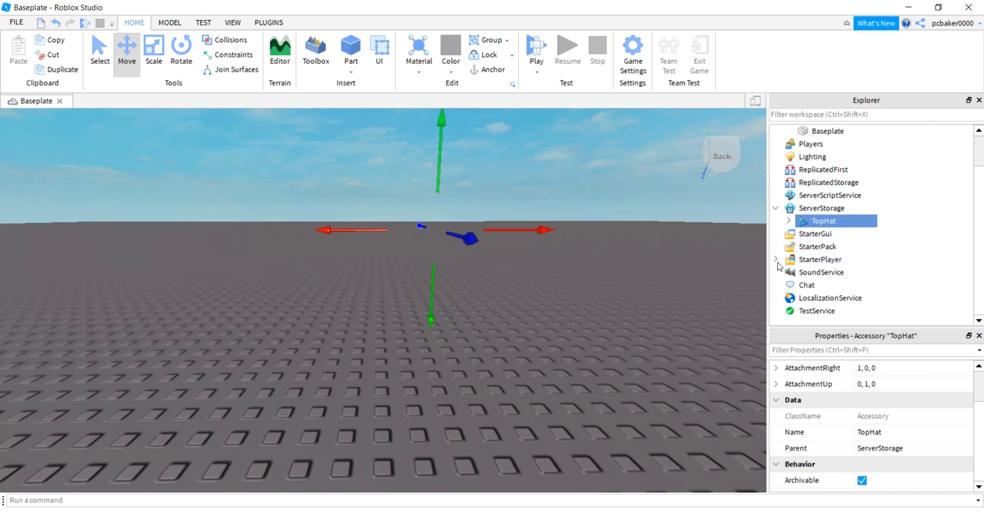
Expand StarterPlayer to reach StarterCharacterScripts for the new script.
left_click(775, 258)
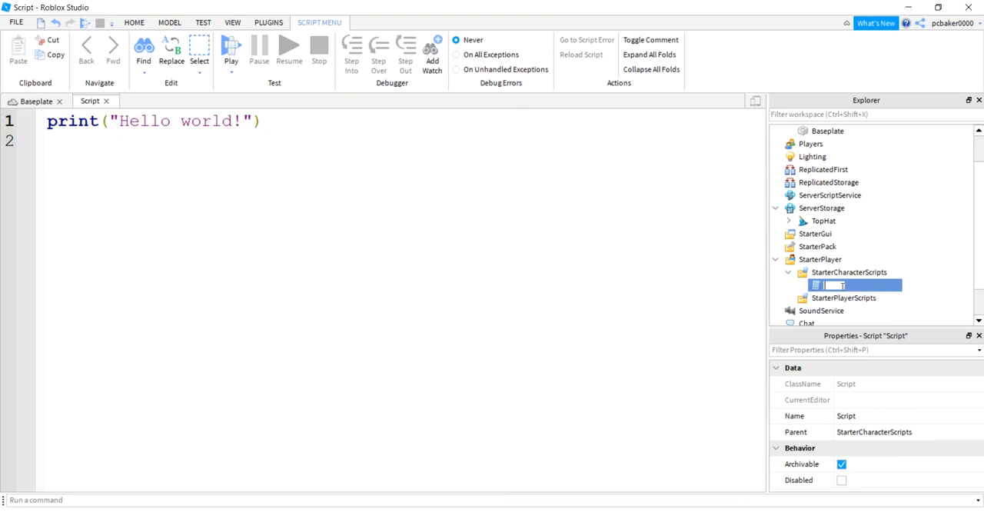
Name the script AddHat and write local pModel = script.Parent on line 1.
type("AddHat")
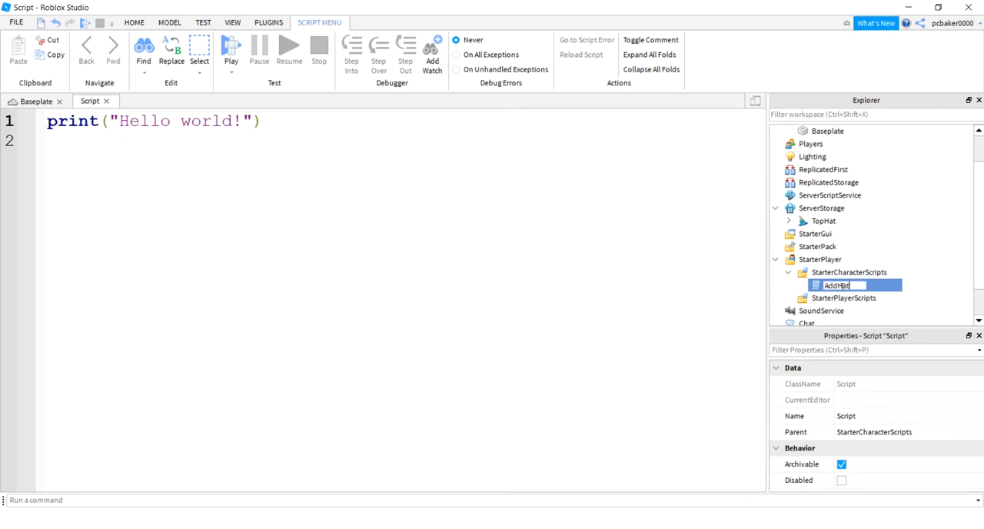
key("Return")
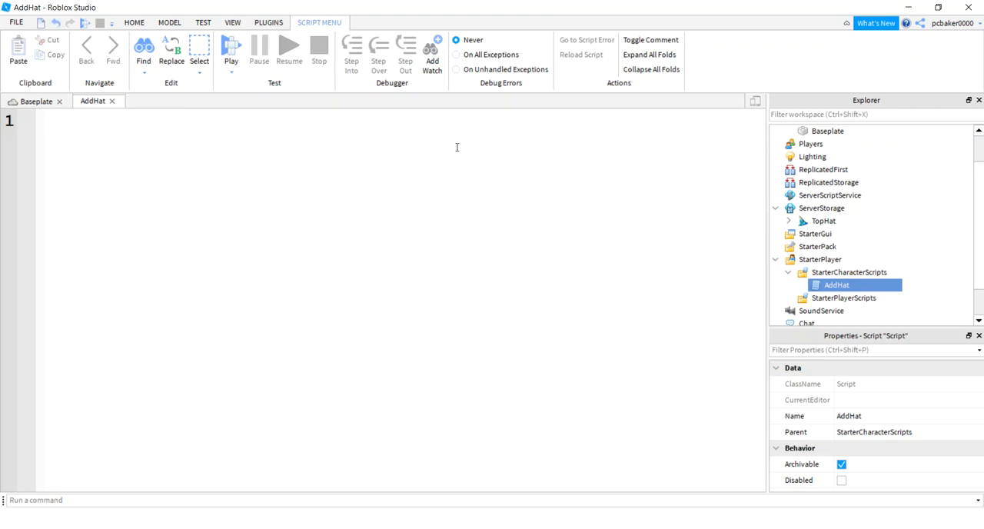
type("local p")
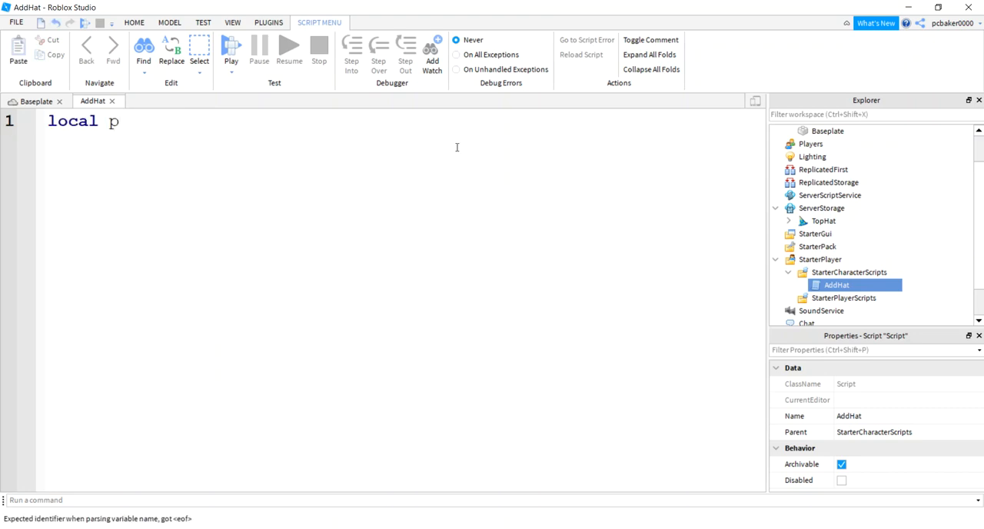
type("Model =")
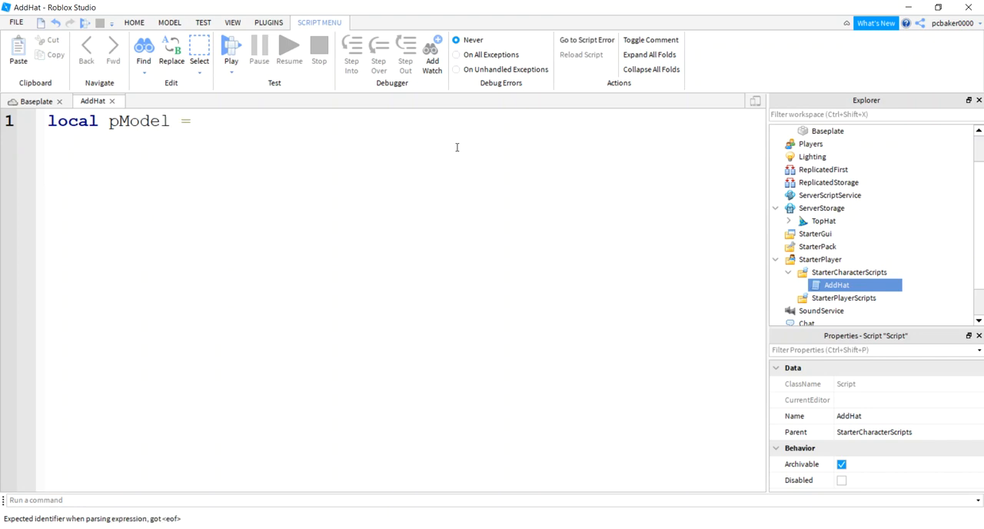
type("script")
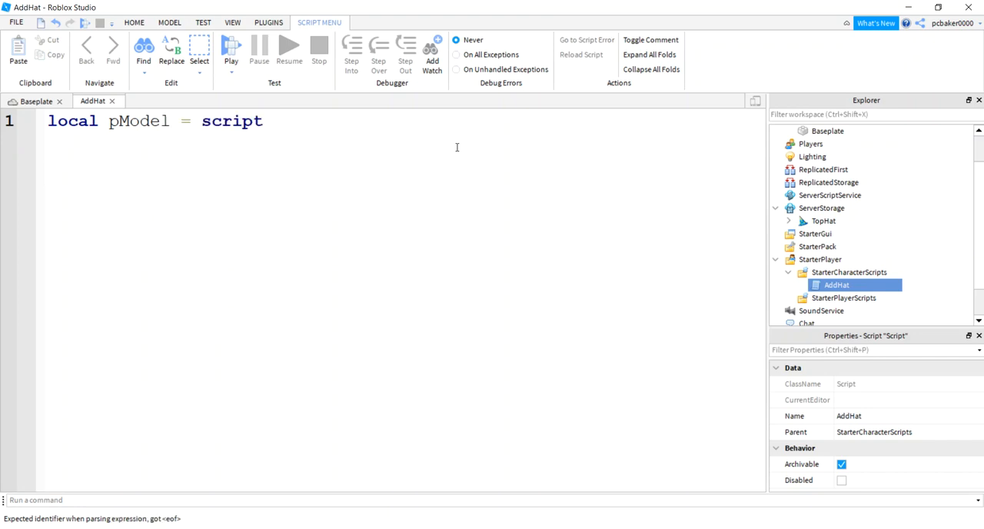
type(".Parent")
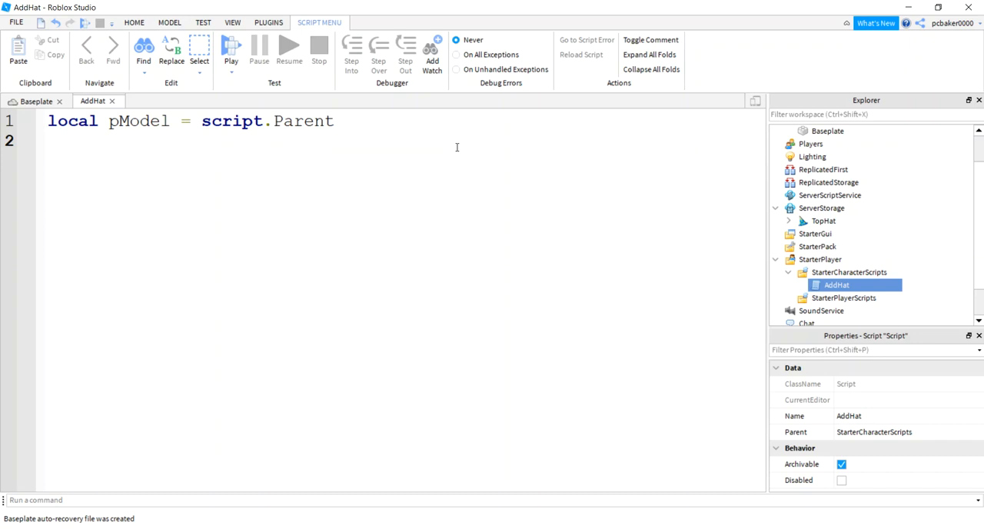
Add local hum = pModel:WaitForChild("Humanoid") and begin the local ss line.
type("local")
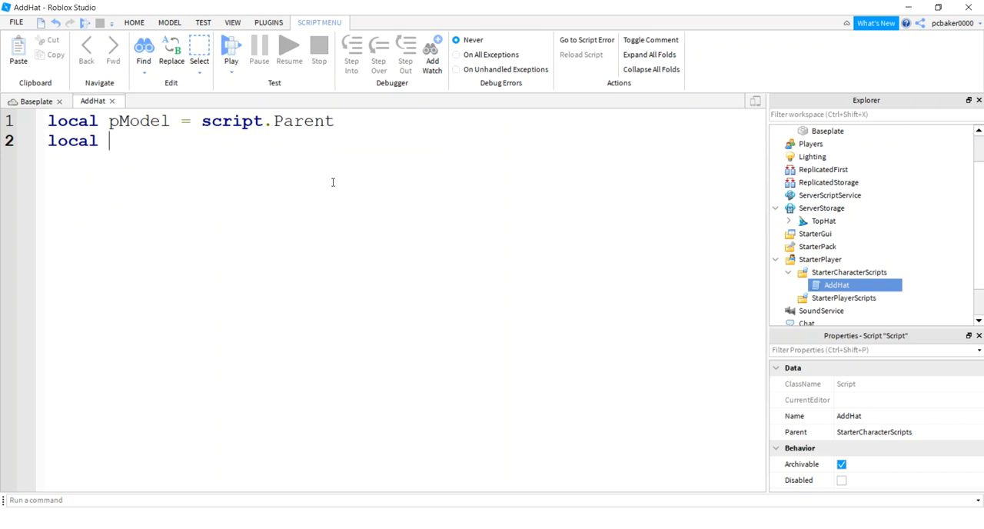
type("hum = p")
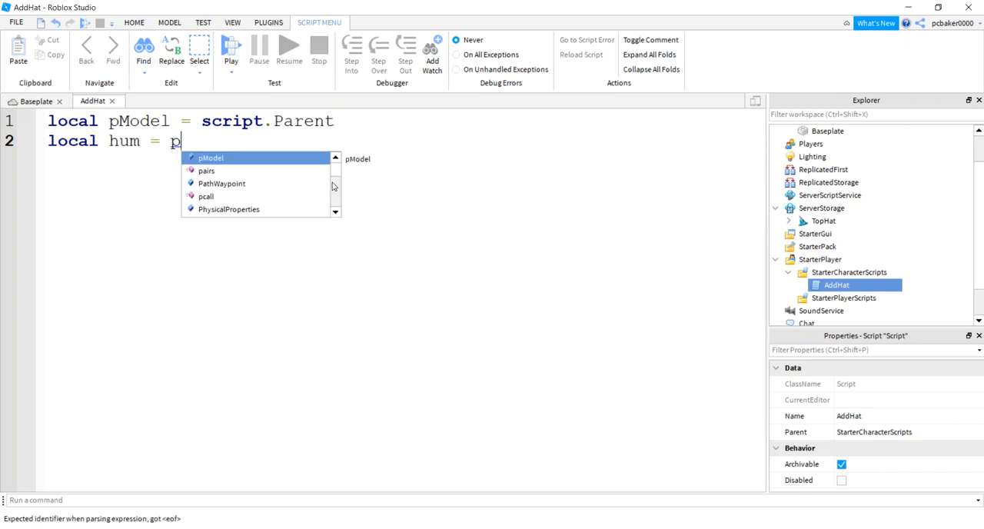
type("Model:")
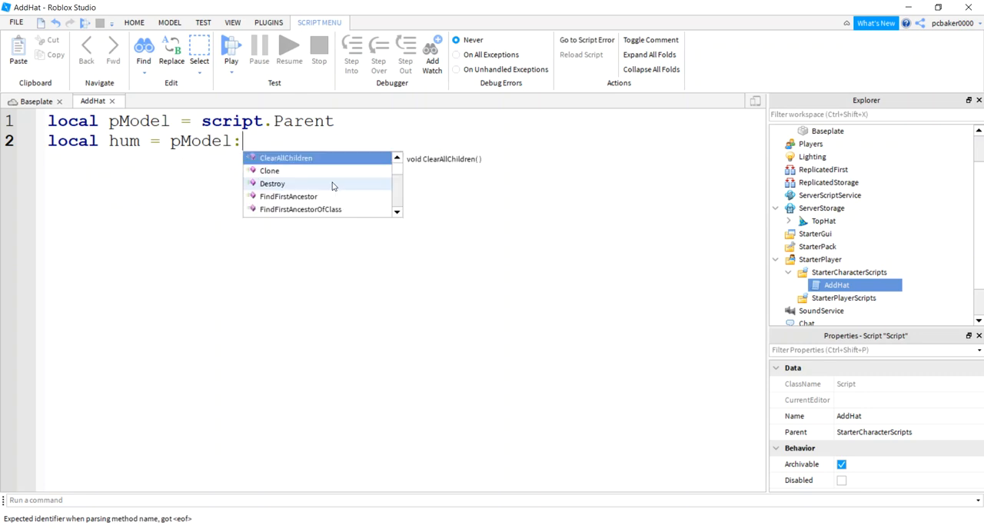
type("WaitForChild(\"")
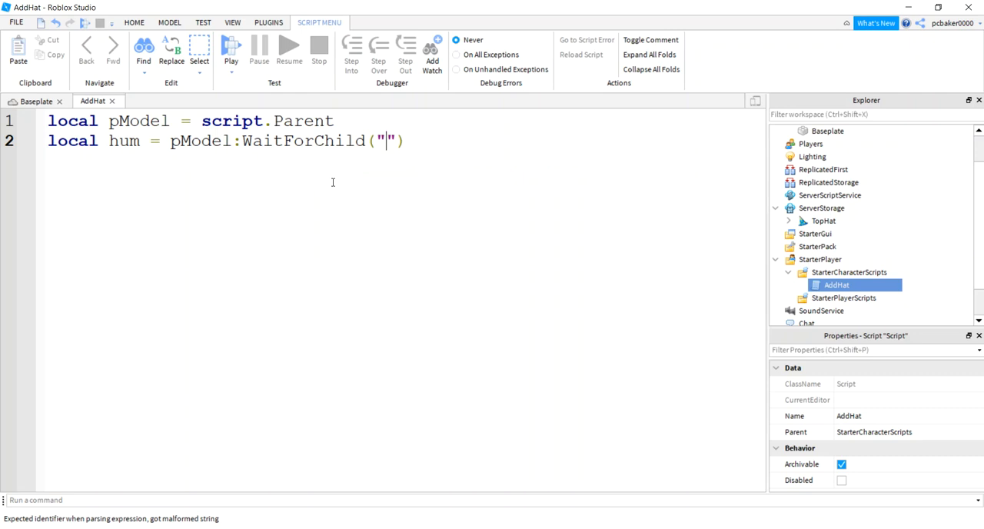
type("Humanoid")
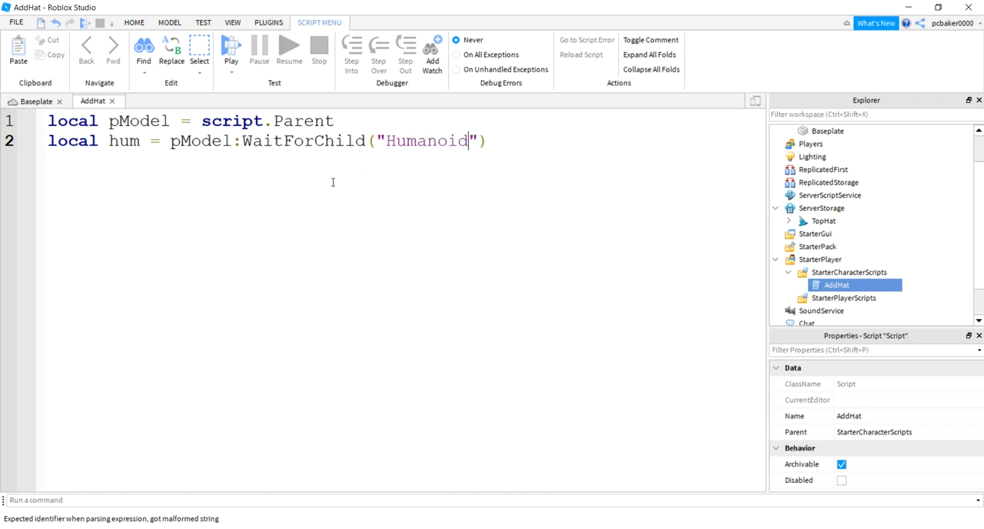
key("Return")
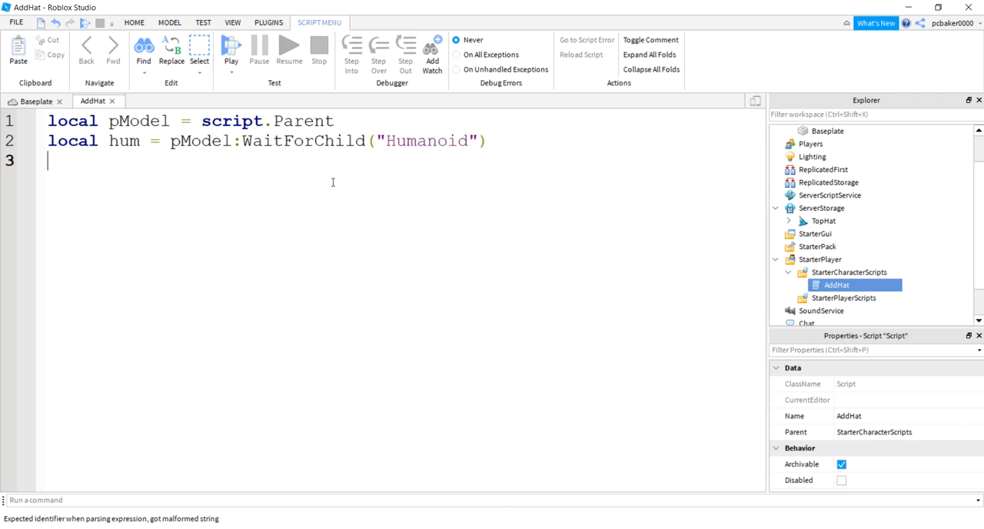
type("local ss = game:GetService(\"ServerStorage")
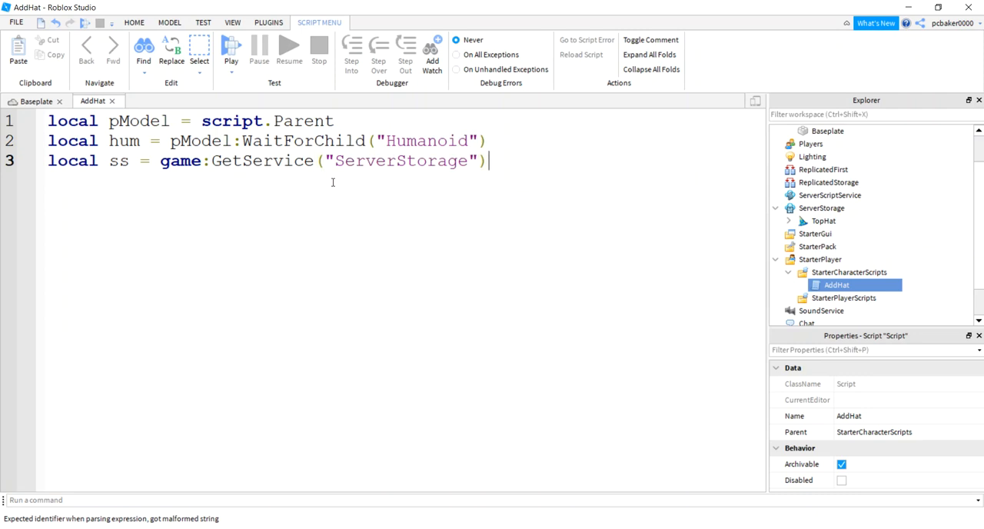
Begin local hat = ss:WaitForChild(""), checking the hat's exact name in the Explorer.
type("loc")
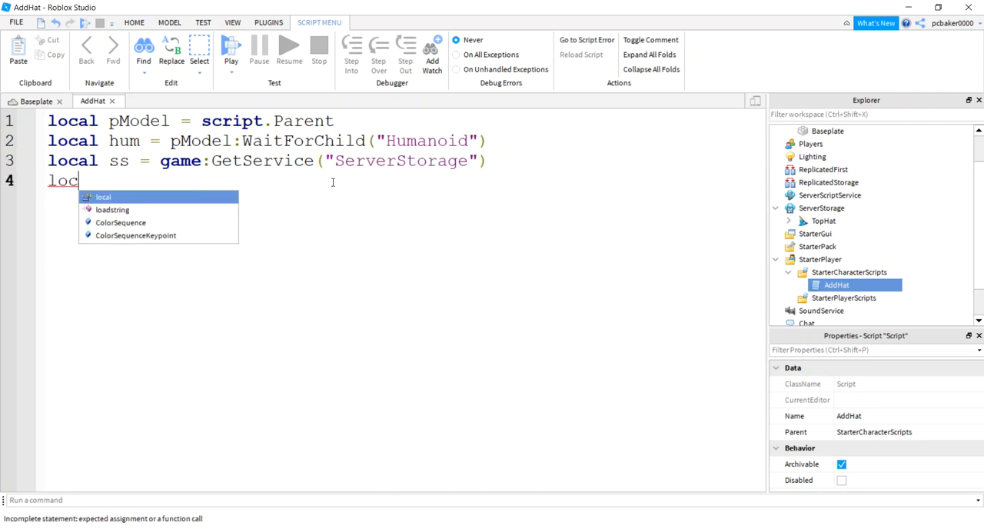
type("al hat =")
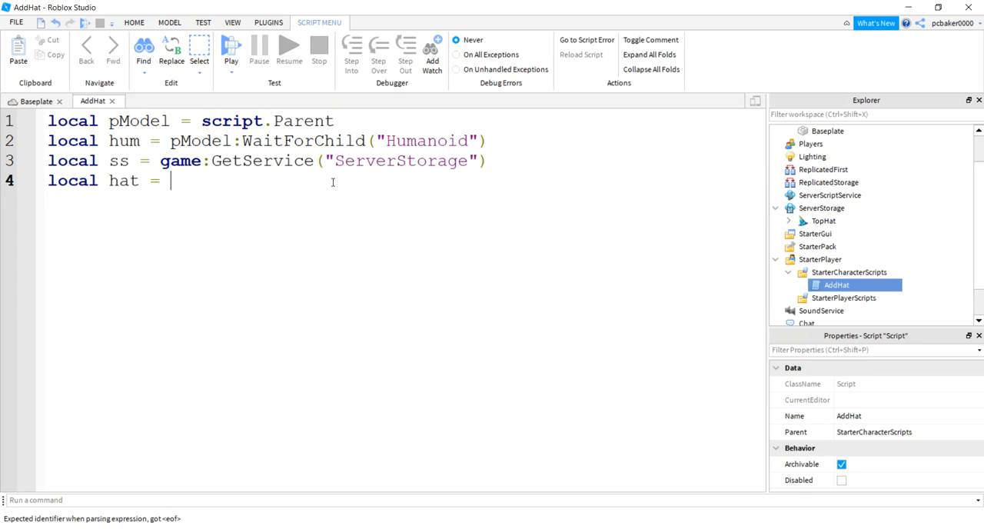
type("ss:WaitForChild()")
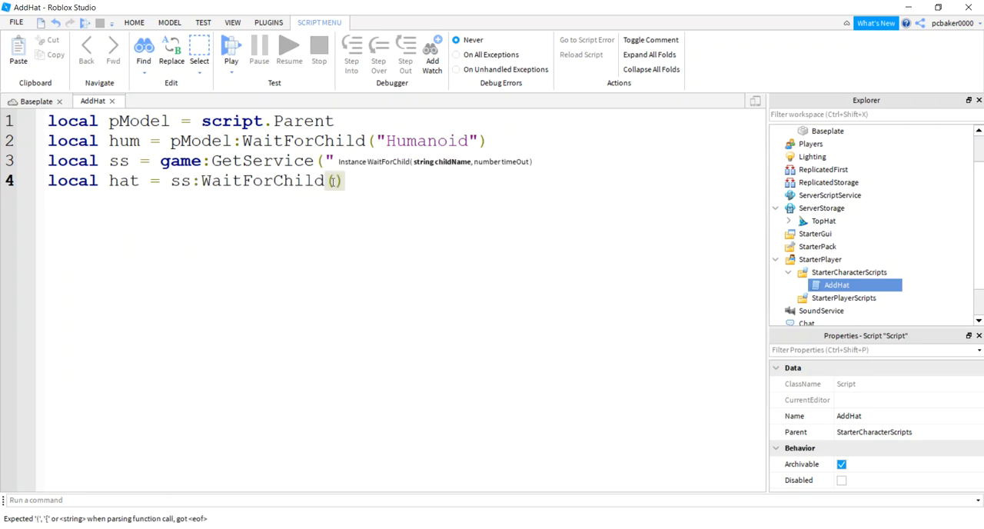
type("\"\"")
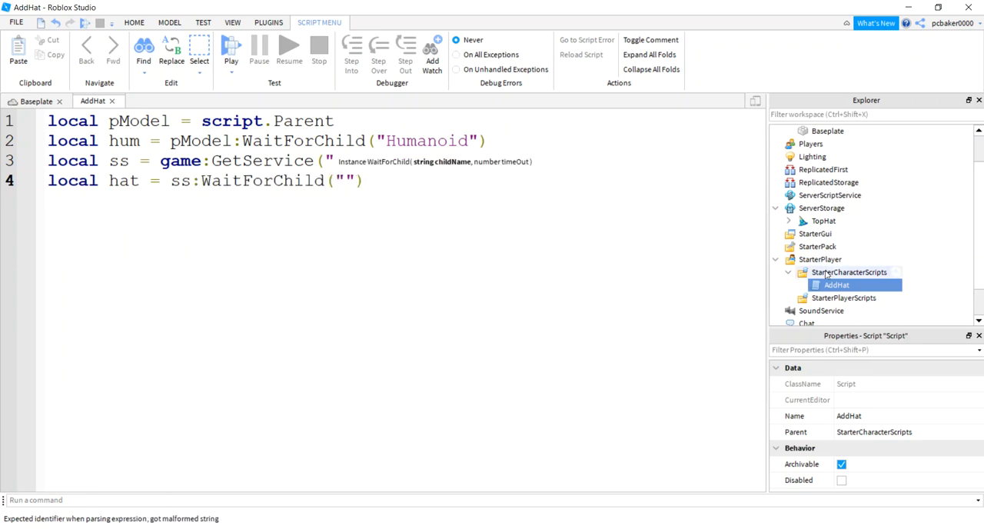
left_click(822, 222)
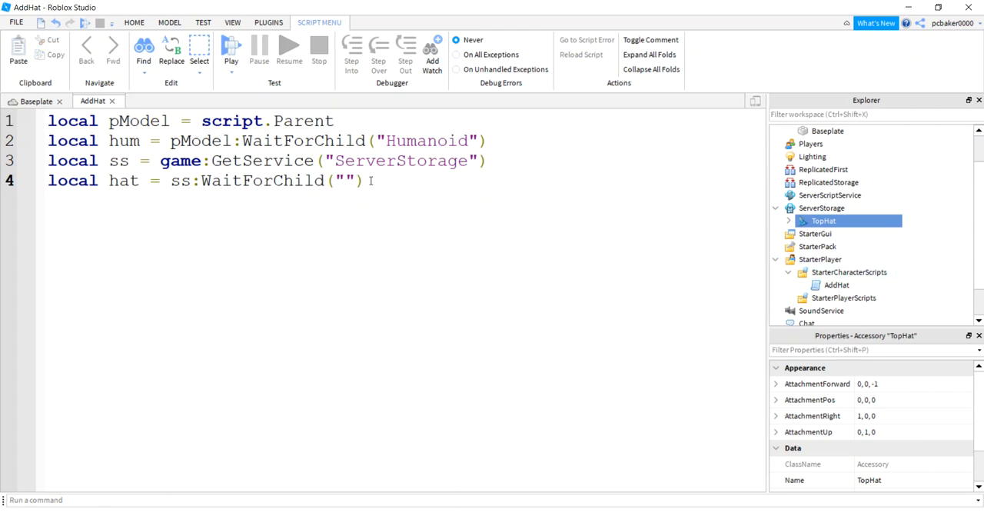
Fill in "TopHat" as the child name and append :Clone() to copy the accessory.
type("Ti")
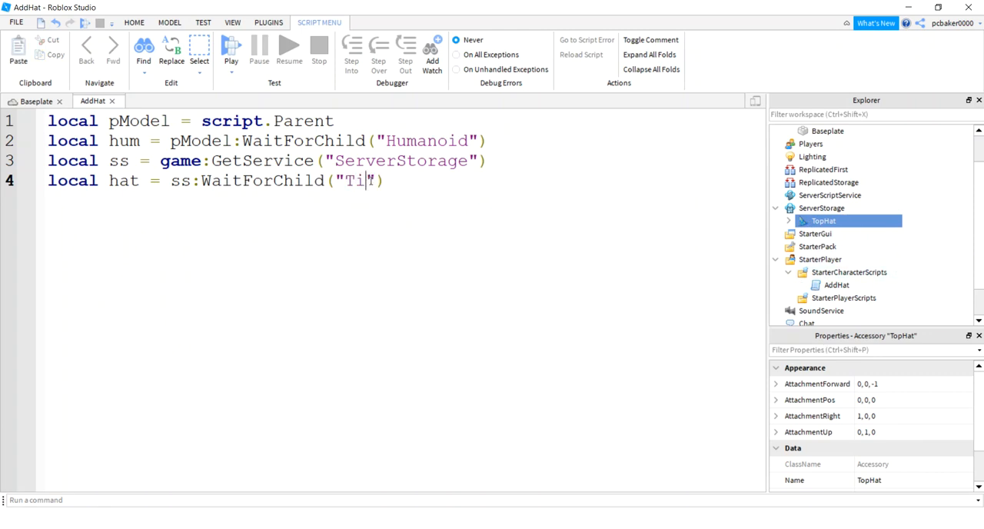
key("Backspace")
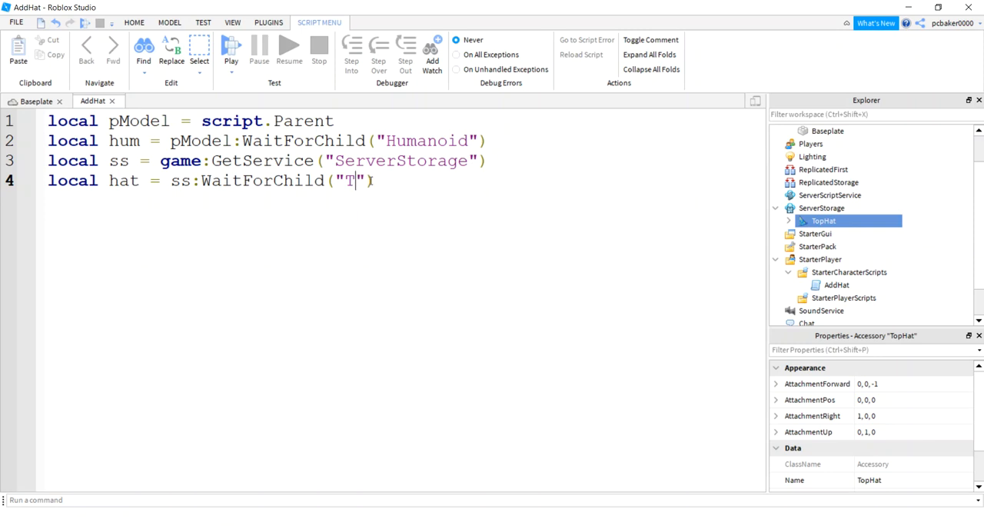
type("op")
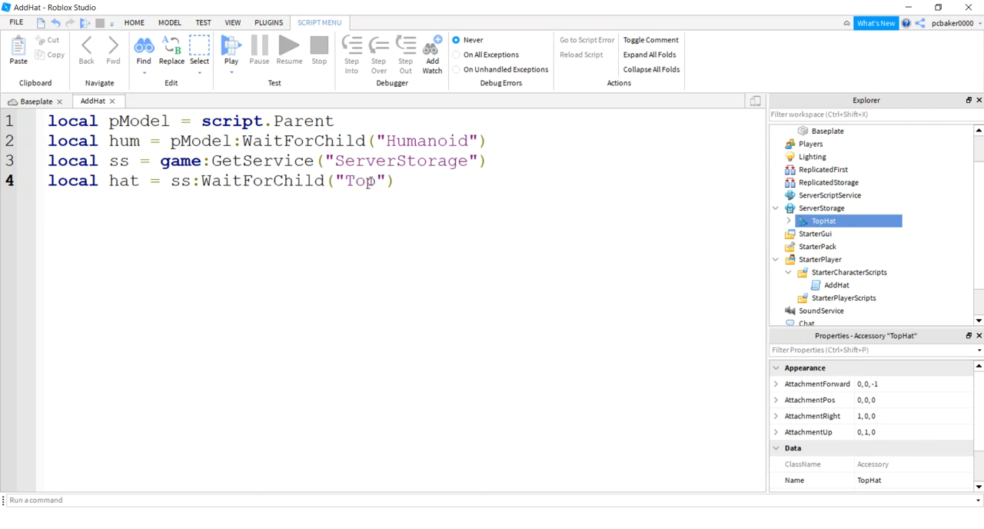
type("Hat")
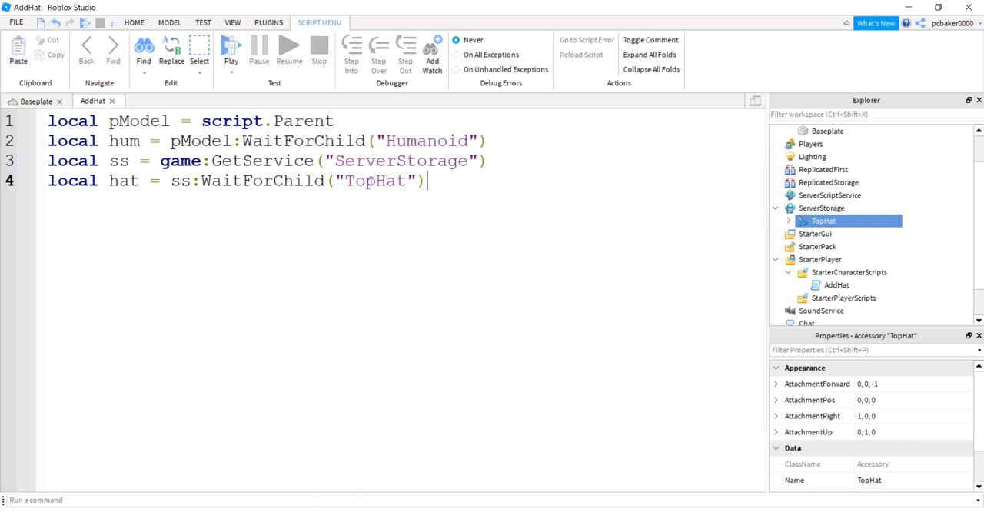
type(":Cl")
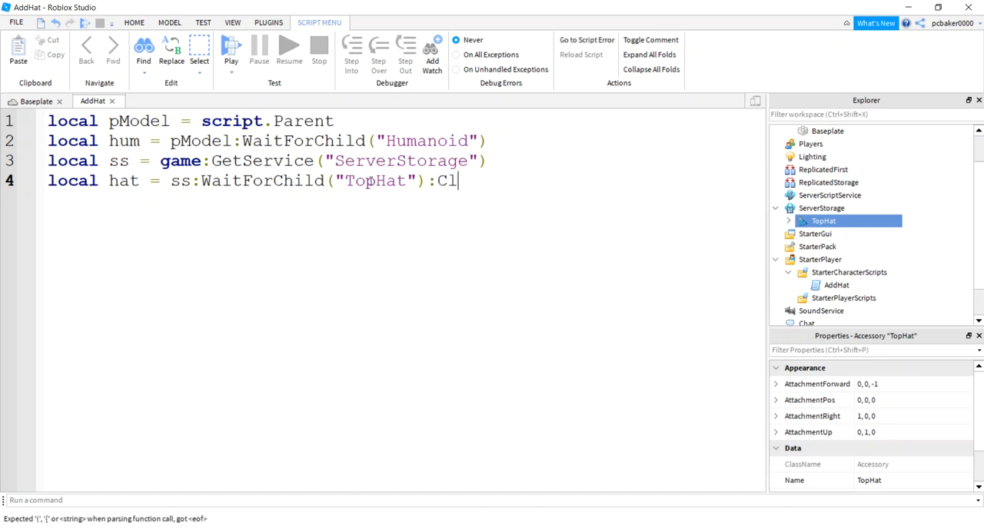
type("o")
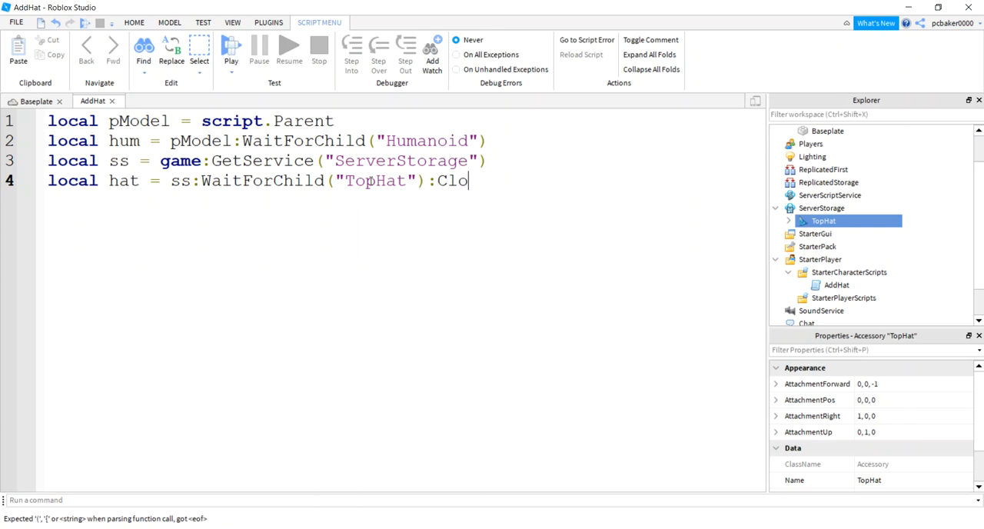
type("ne()")
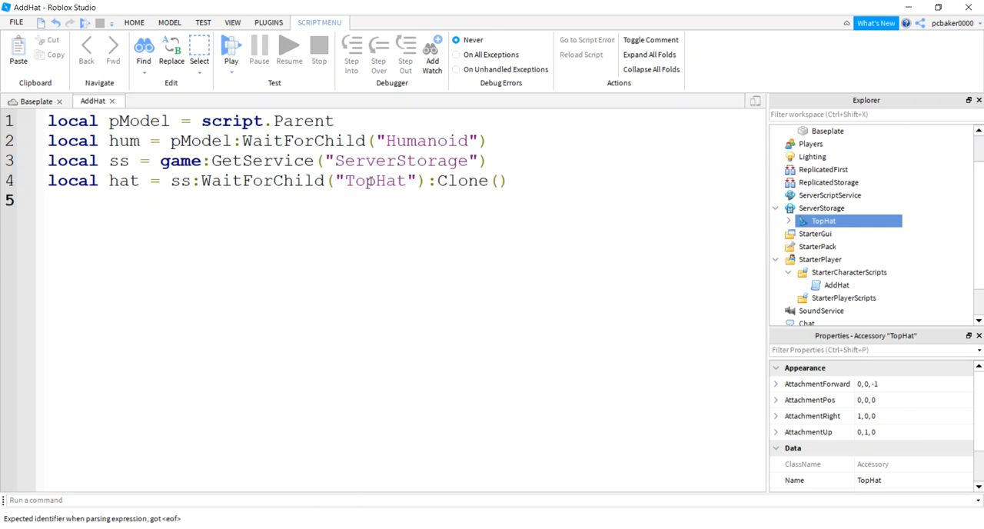
Write hum:AddAccessory(hat) on line 5 and return to the Baseplate place view.
type("hum")
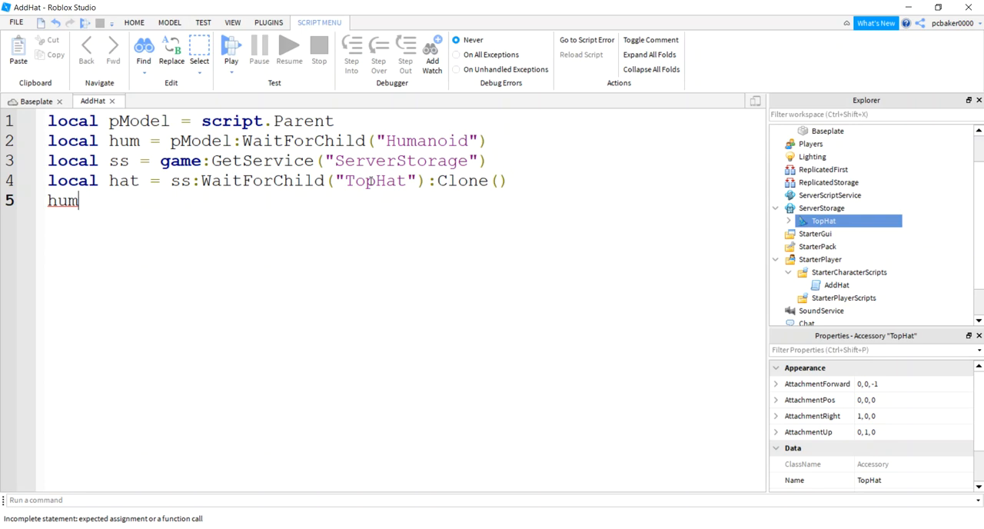
type(":Add")
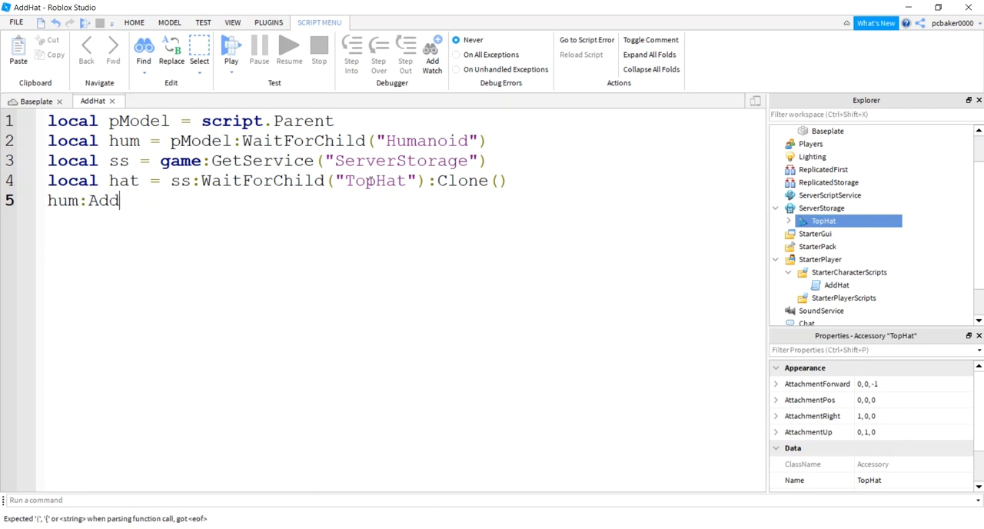
type("Acce")
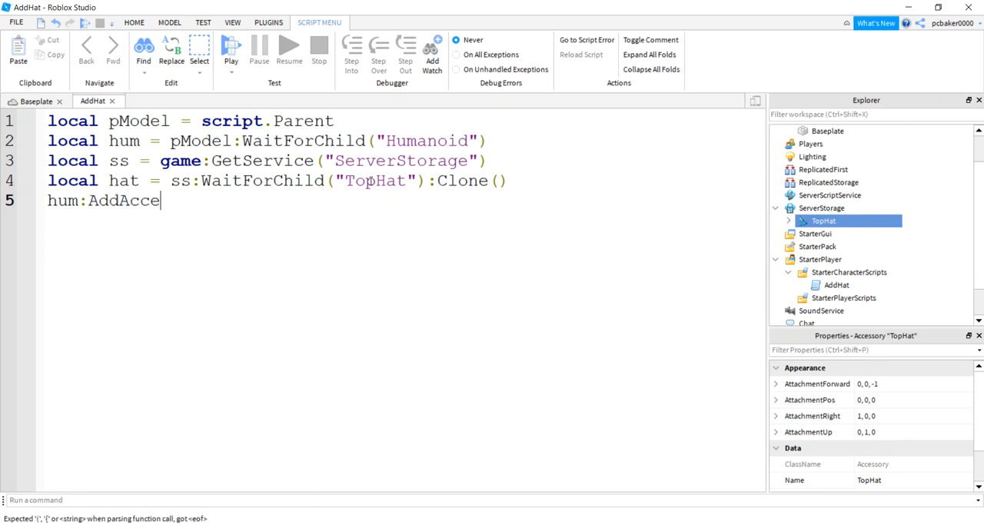
type("ssory()")
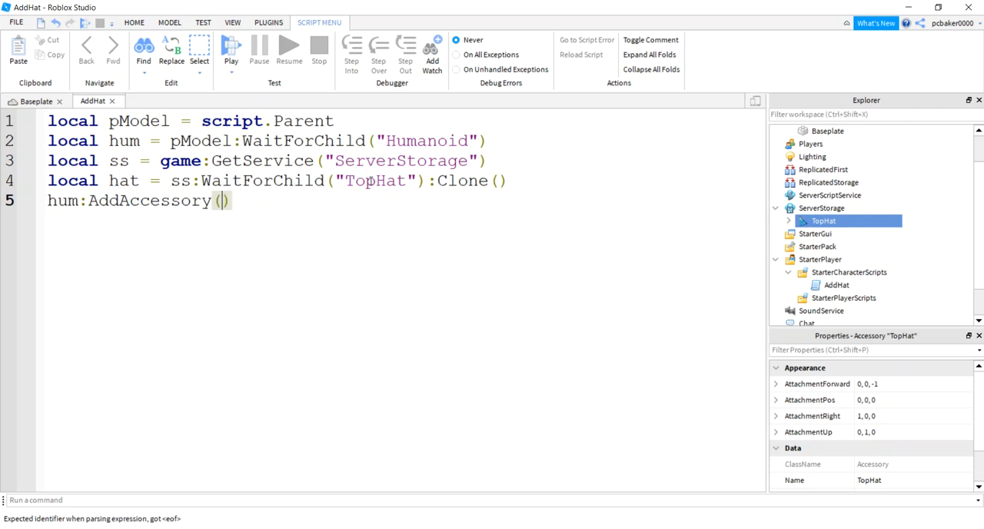
type("hat")
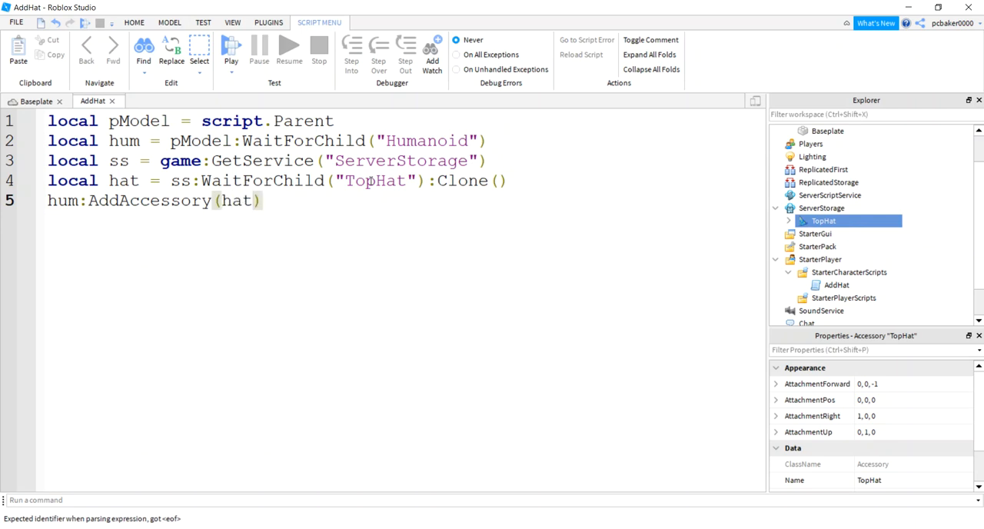
double_click(237, 200)
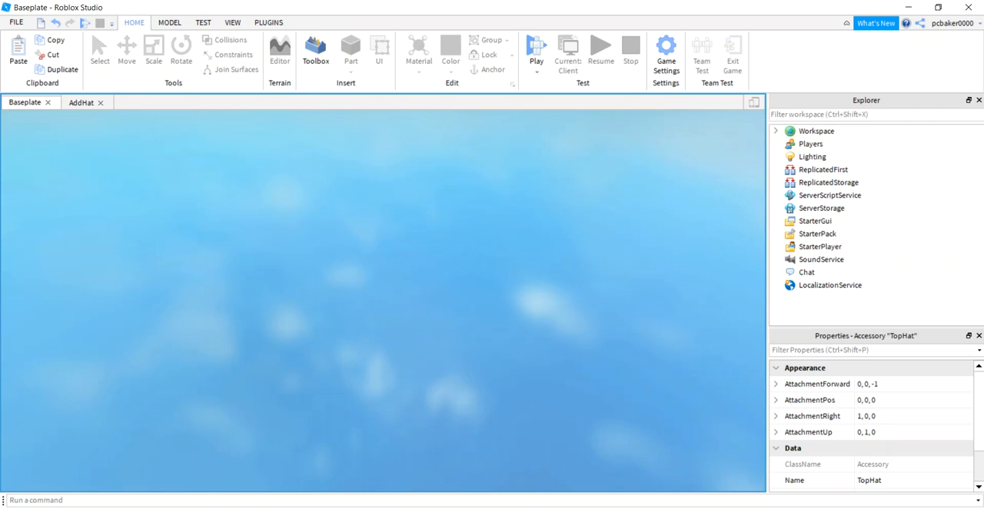
Start a playtest so the character spawns wearing the black top hat.
left_click(535, 49)
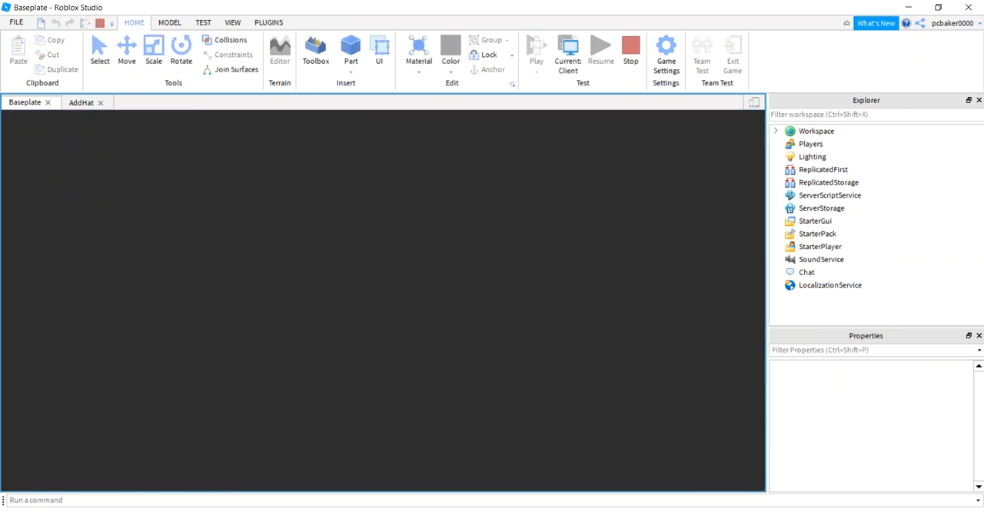
left_click(535, 46)
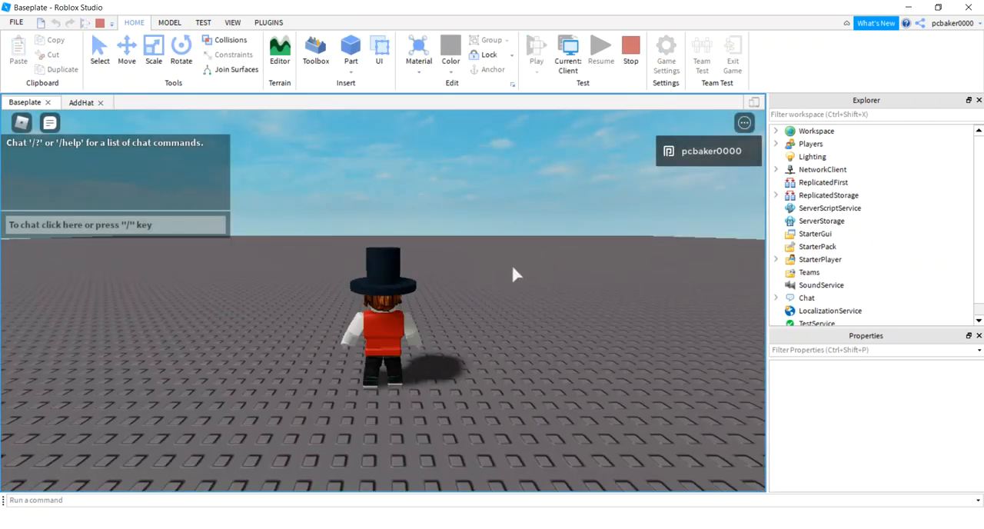